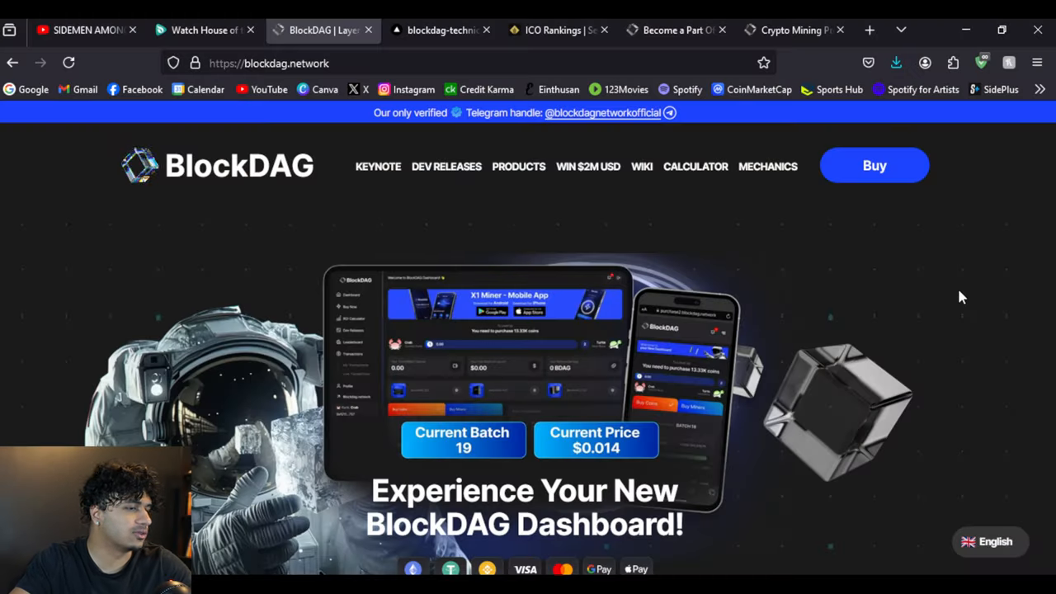
mouse_move(915, 301)
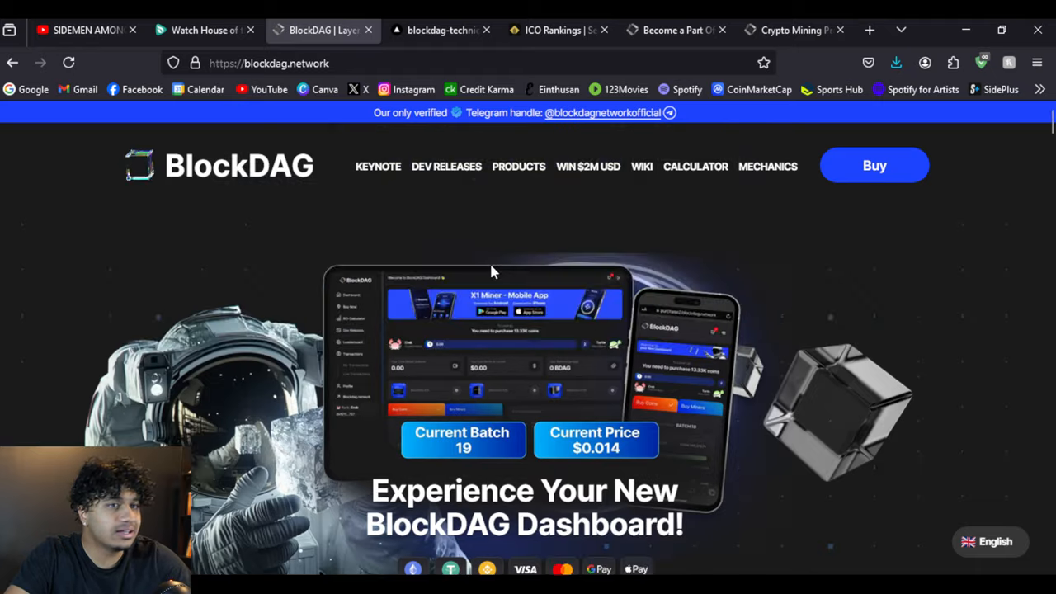
- Step the homepage hero carousel through presale, X1 Miner, keynote and miner hardware slides
scroll("down", 3)
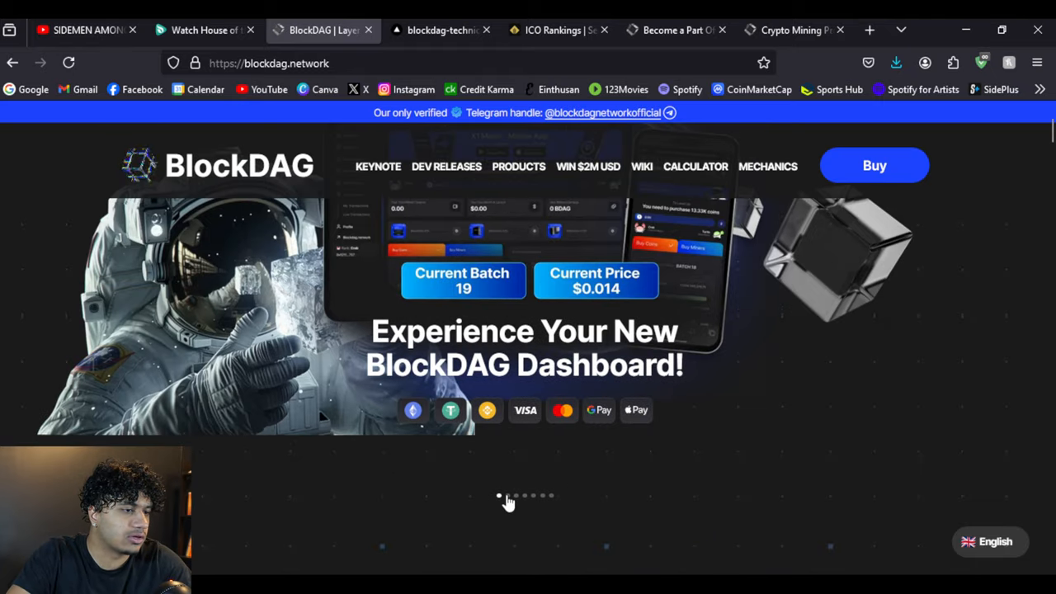
left_click(507, 496)
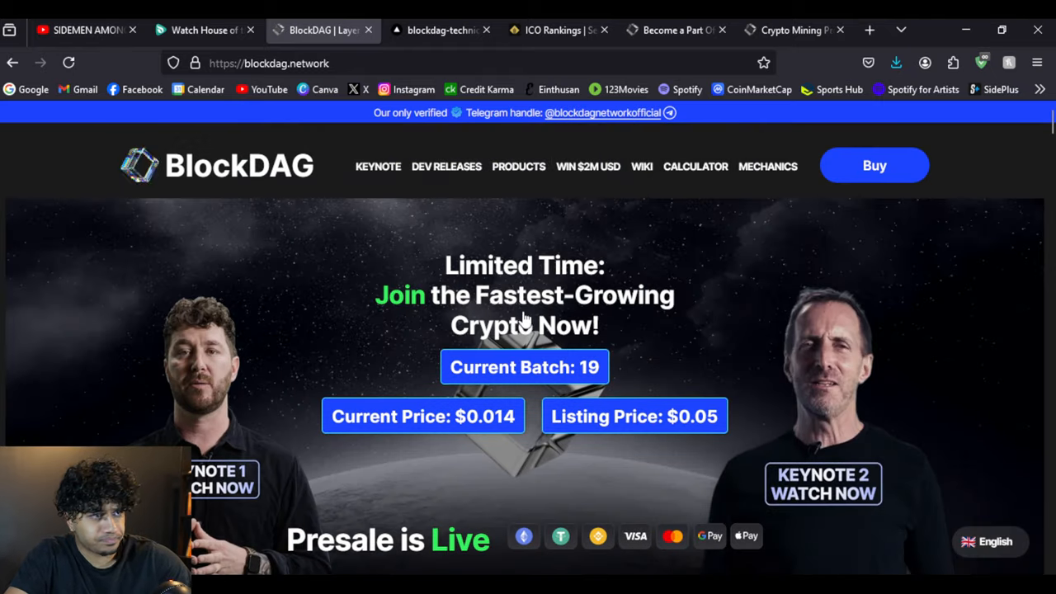
mouse_move(535, 298)
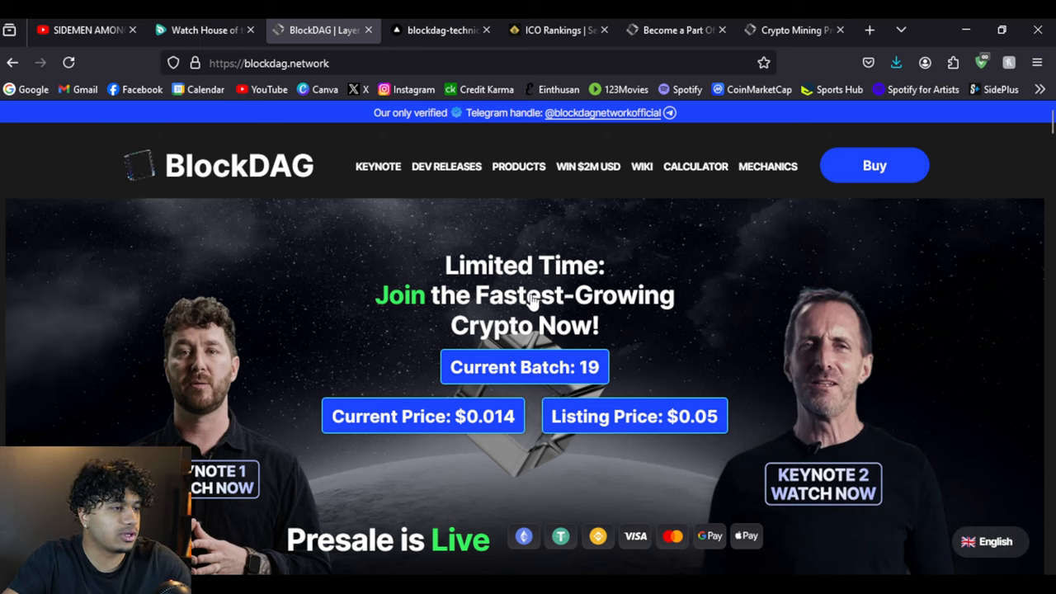
mouse_move(569, 371)
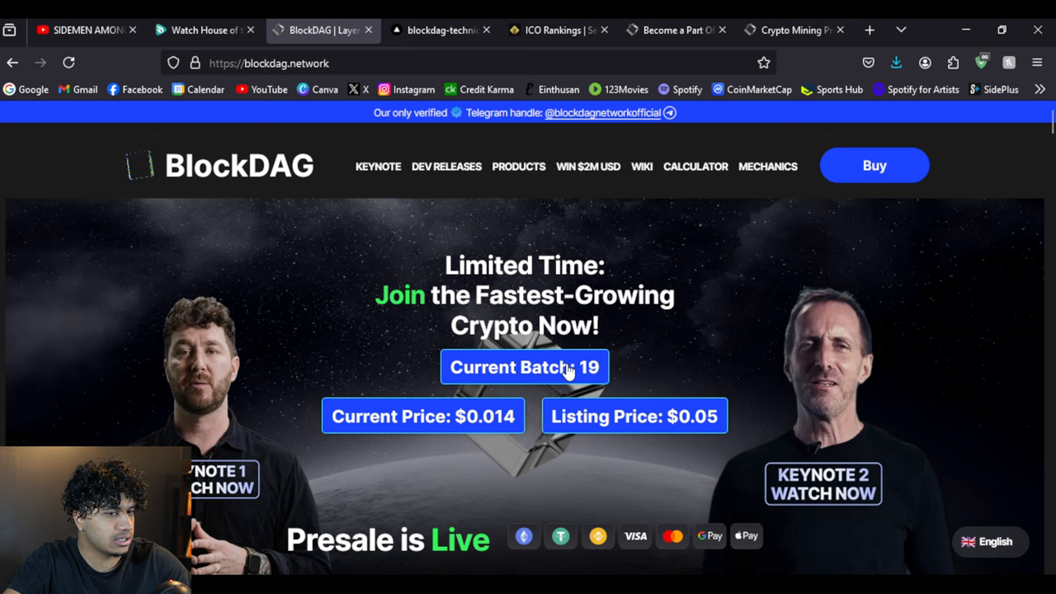
mouse_move(666, 346)
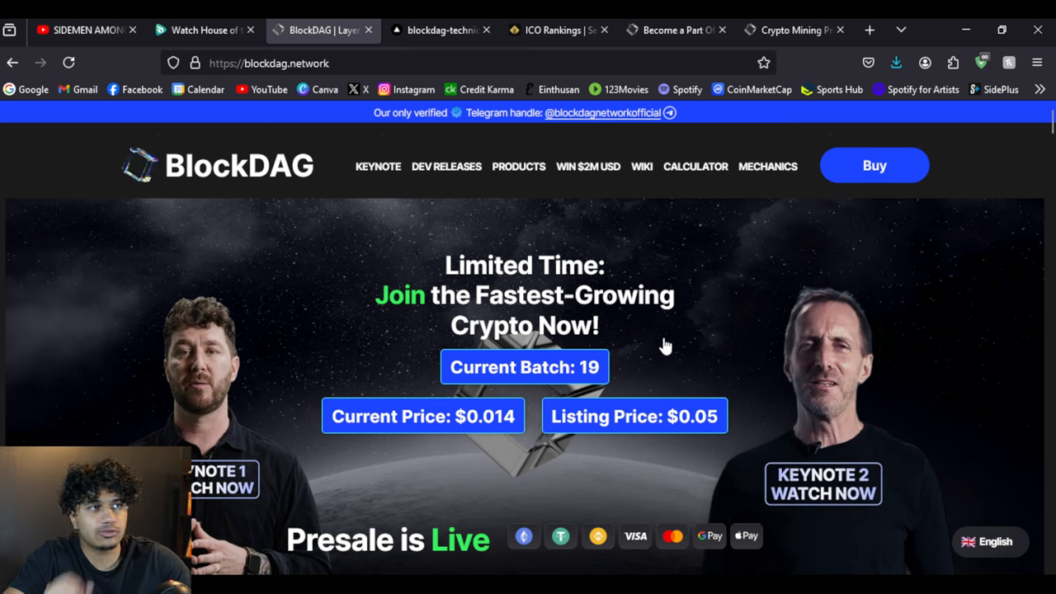
mouse_move(549, 346)
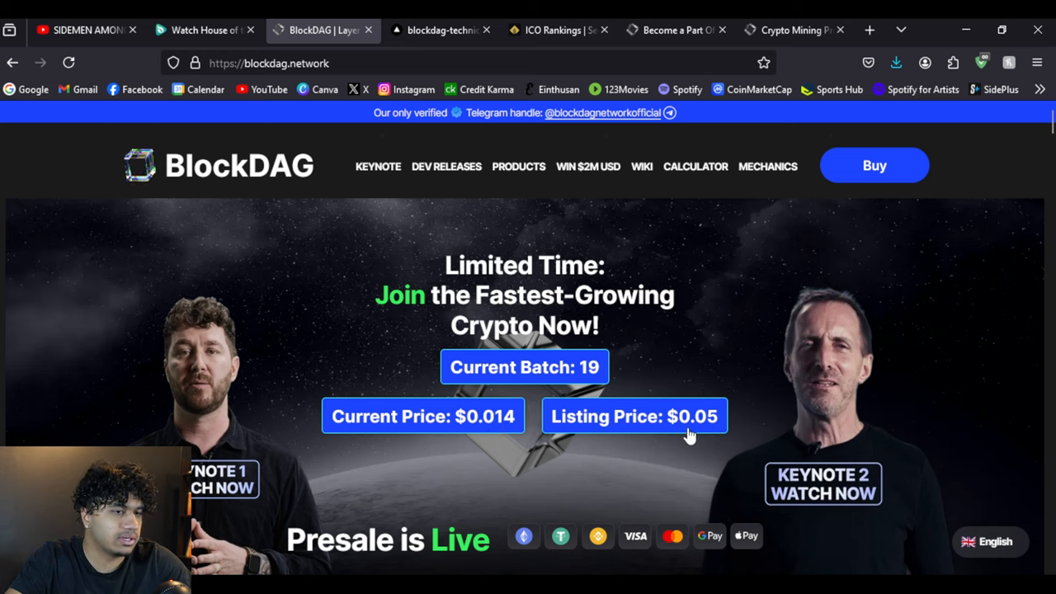
scroll("down", 3)
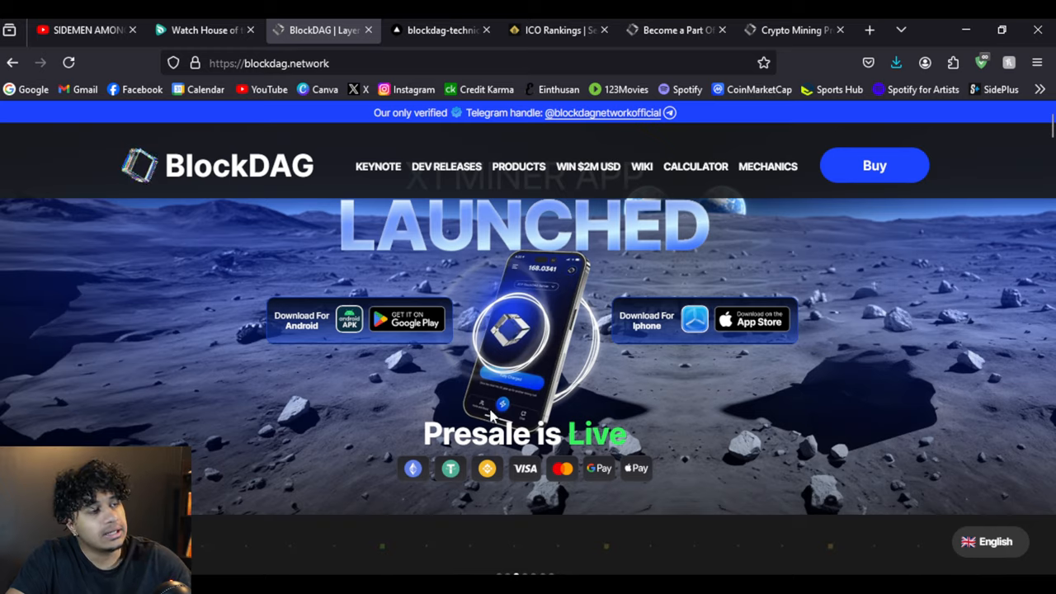
scroll("up", 3)
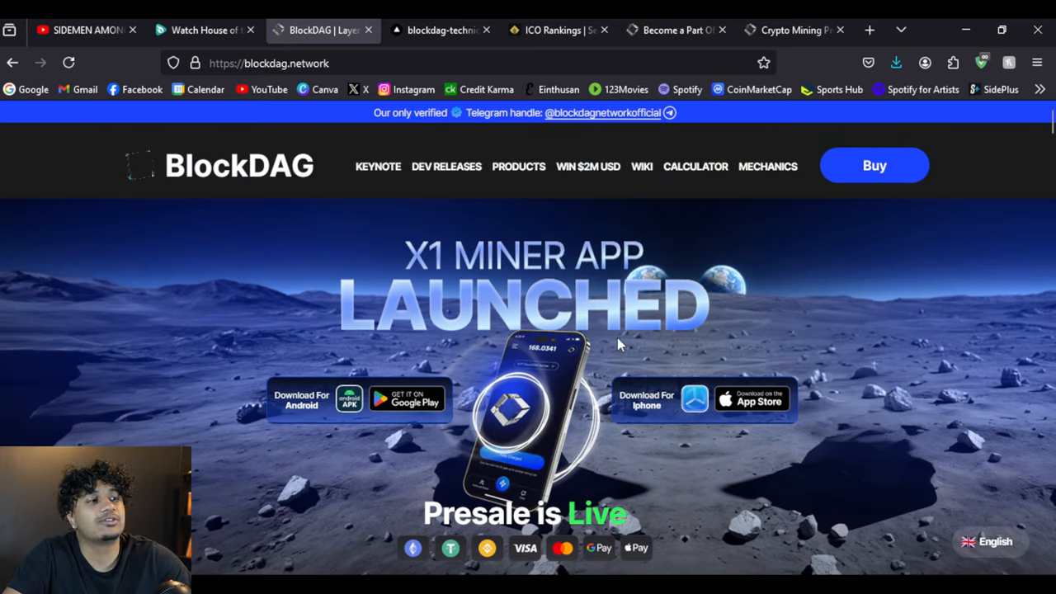
scroll("down", 3)
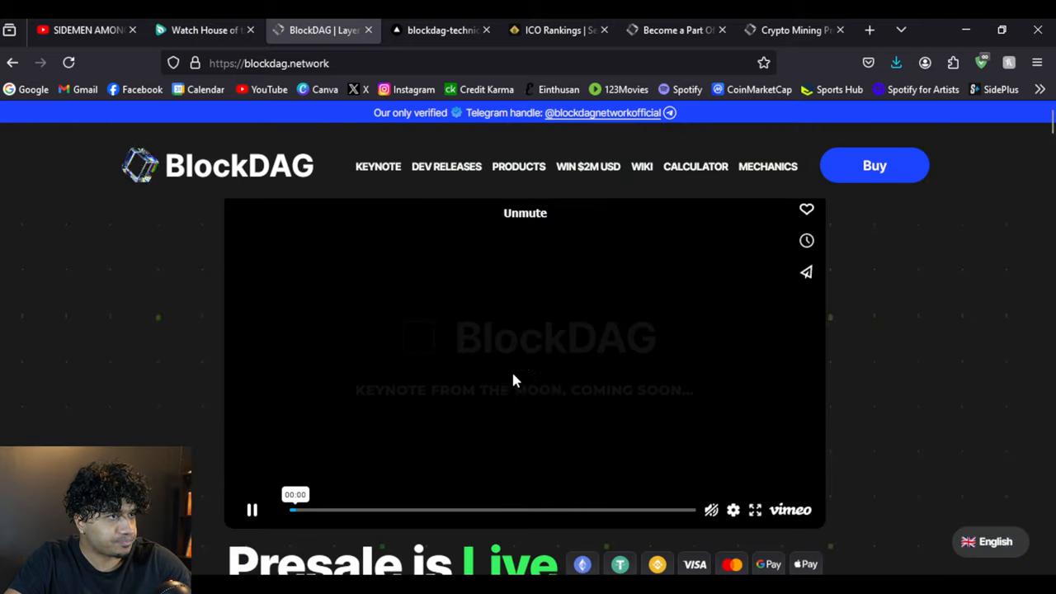
scroll("down", 3)
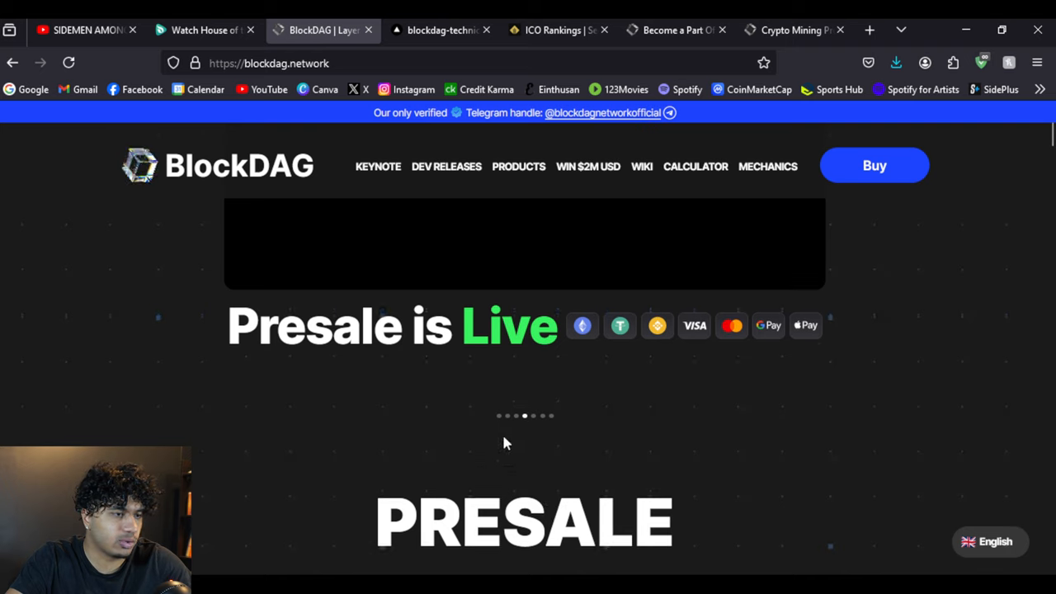
left_click(524, 243)
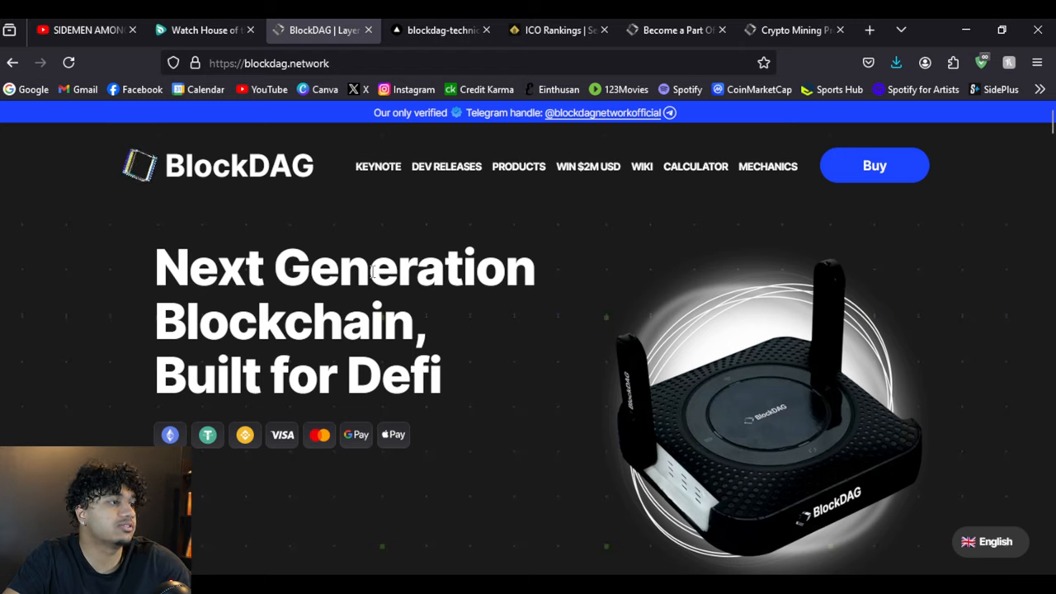
- Scroll past the Batch 19 miner slide to the Presale section's $54.4M raised figure
scroll("down", 3)
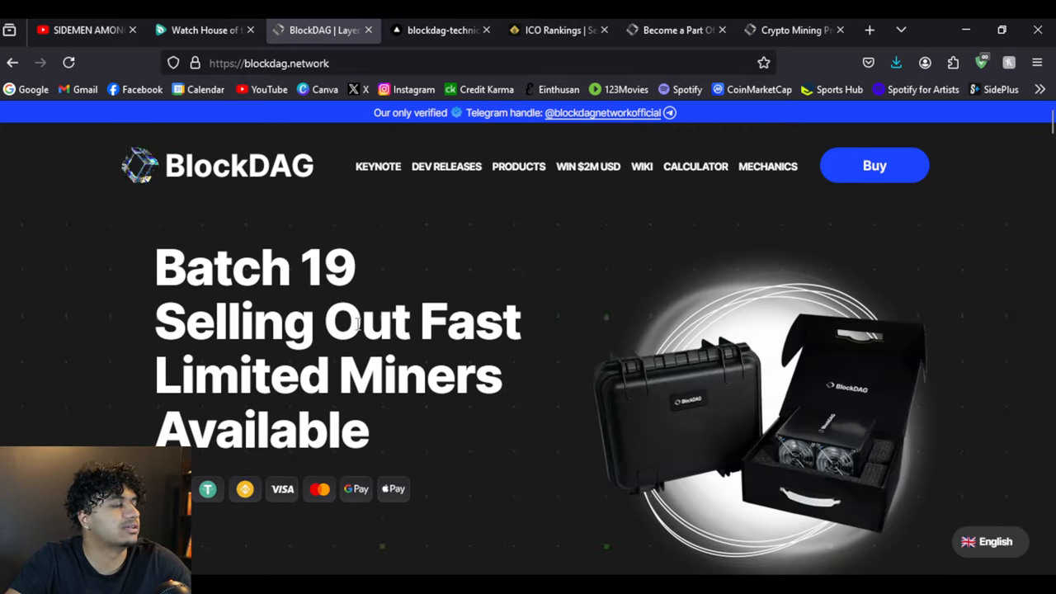
scroll("down", 3)
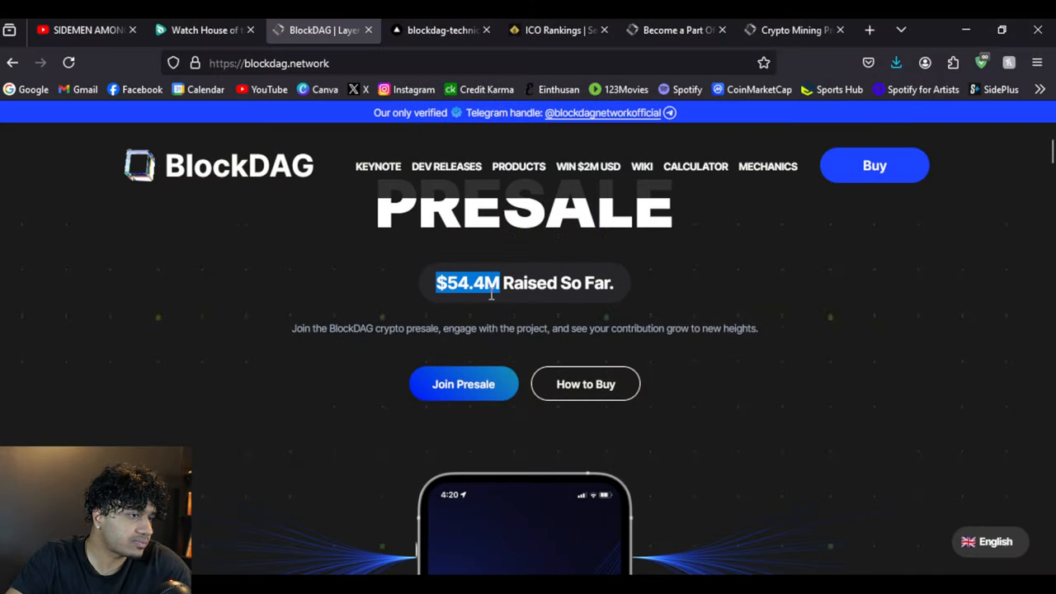
- Scroll past the X1 Miner mockup, Dev Releases and YouTube reviews to 'What Is BlockDAG?'
scroll("down", 3)
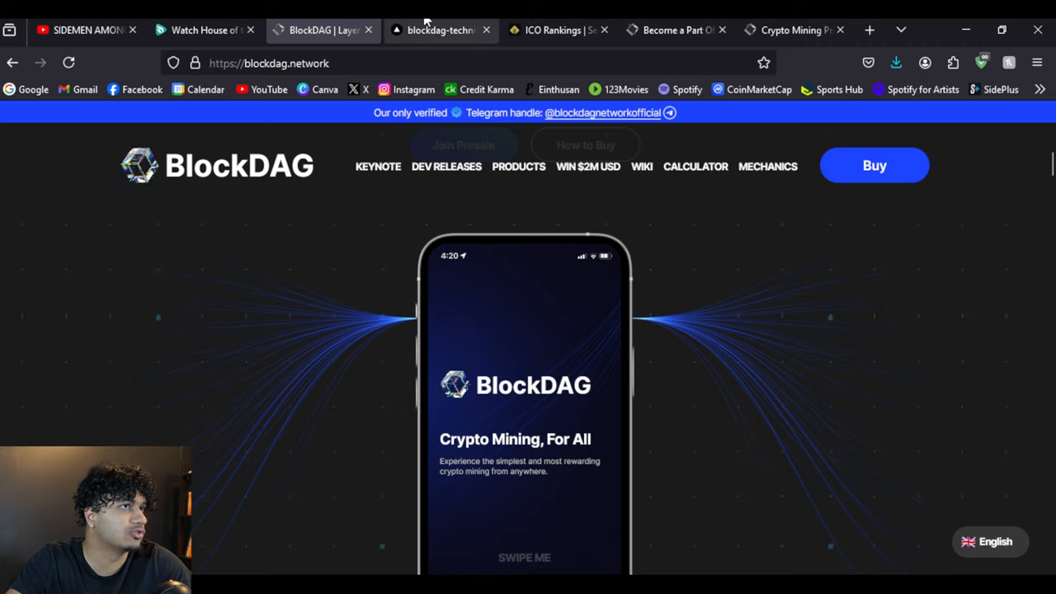
scroll("down", 3)
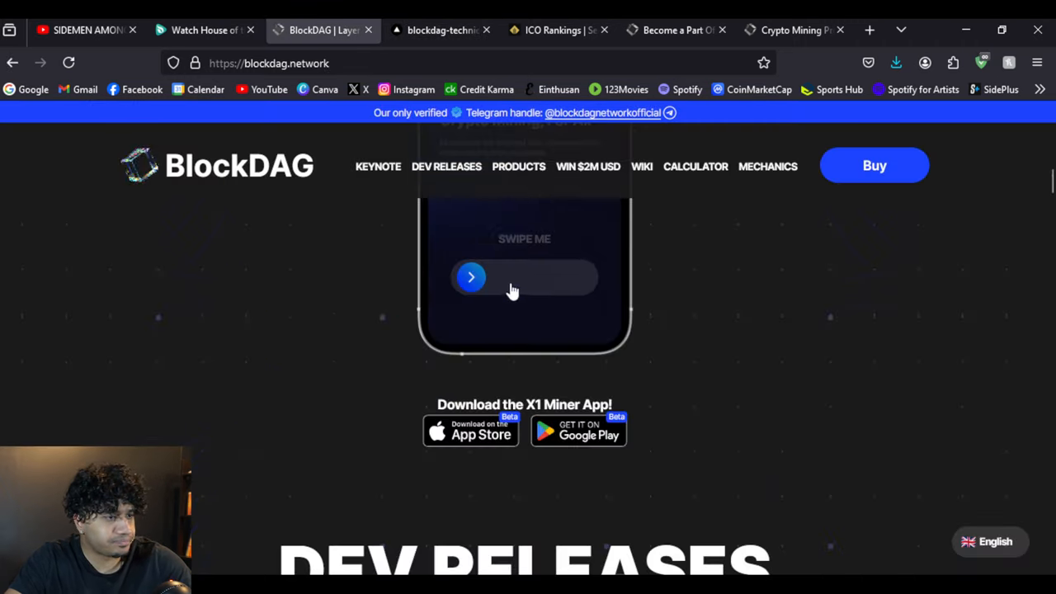
scroll("down", 3)
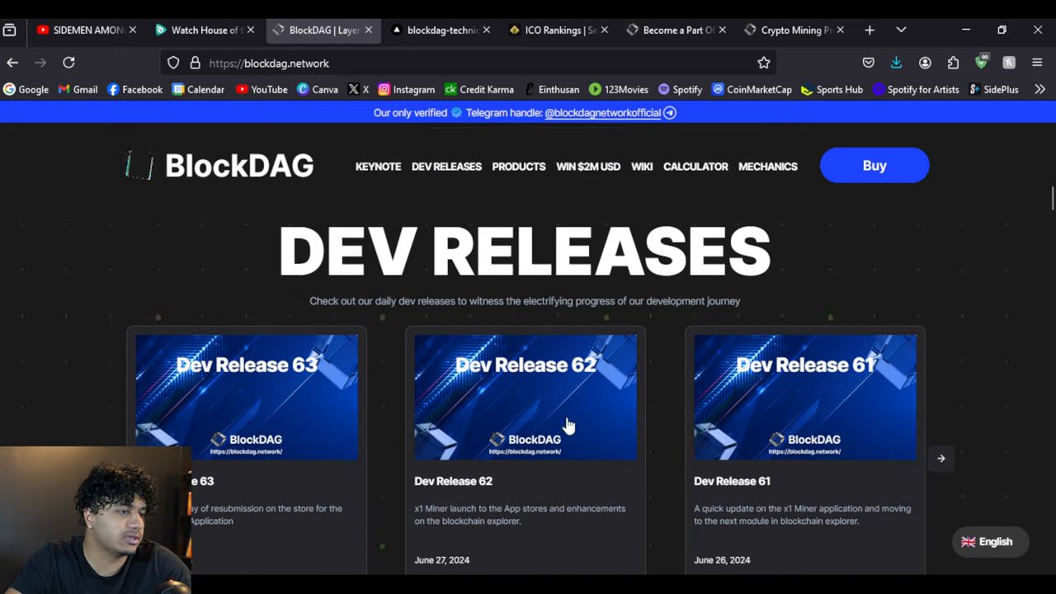
scroll("down", 3)
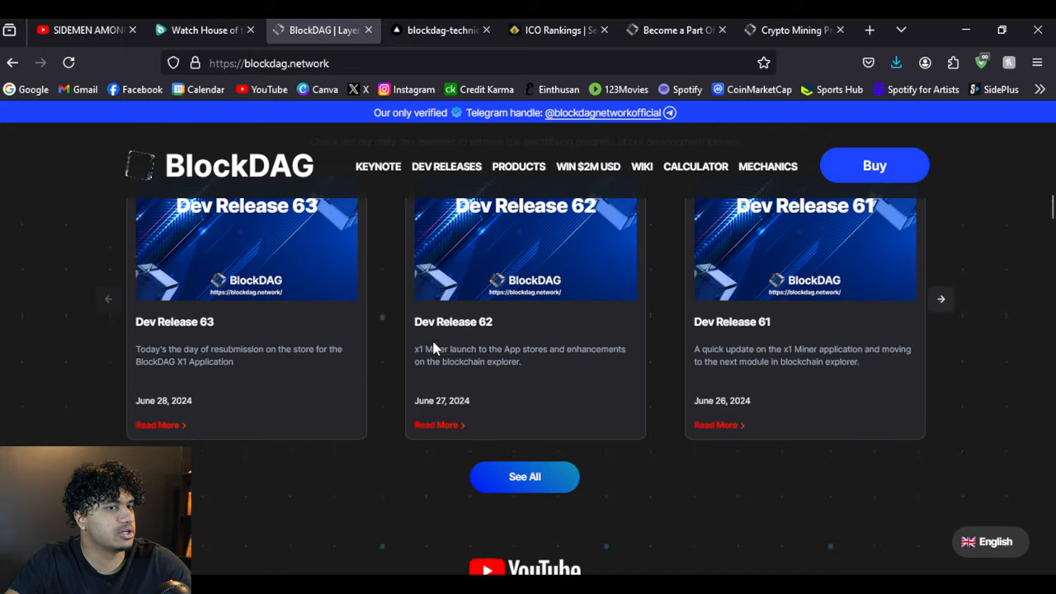
scroll("up", 3)
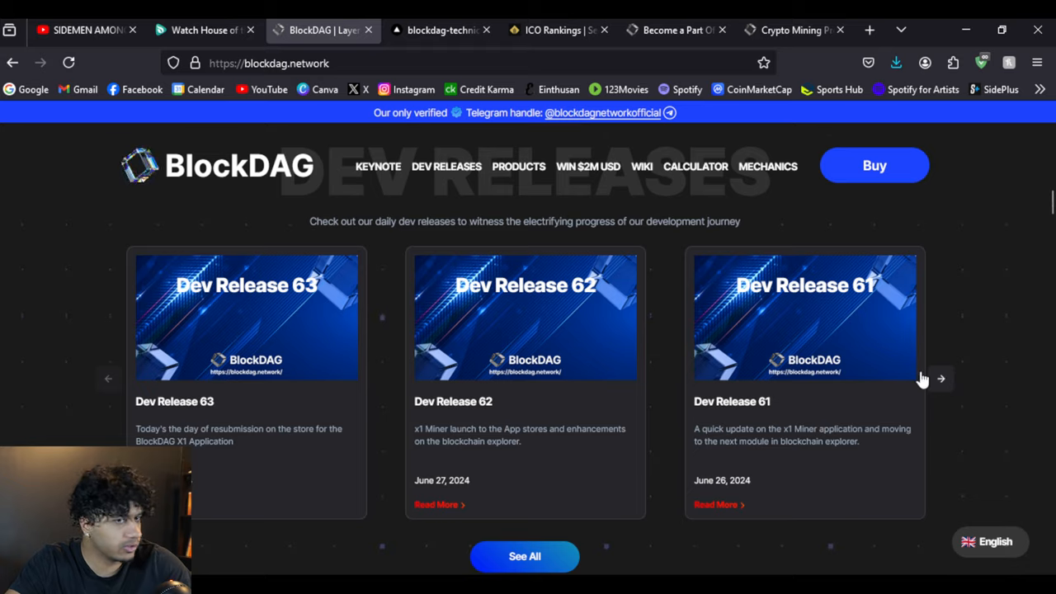
scroll("down", 3)
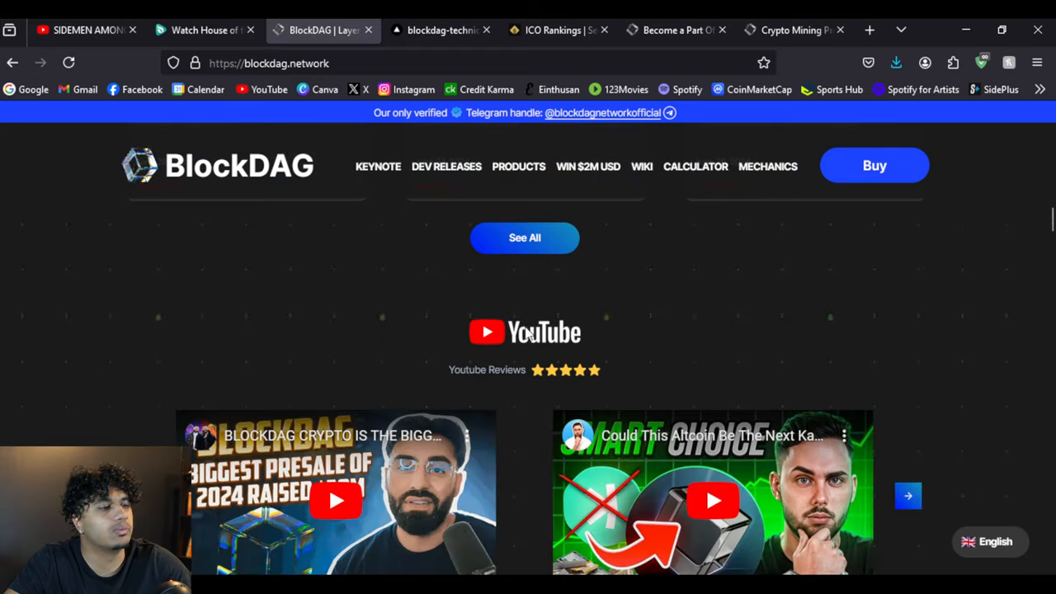
scroll("up", 3)
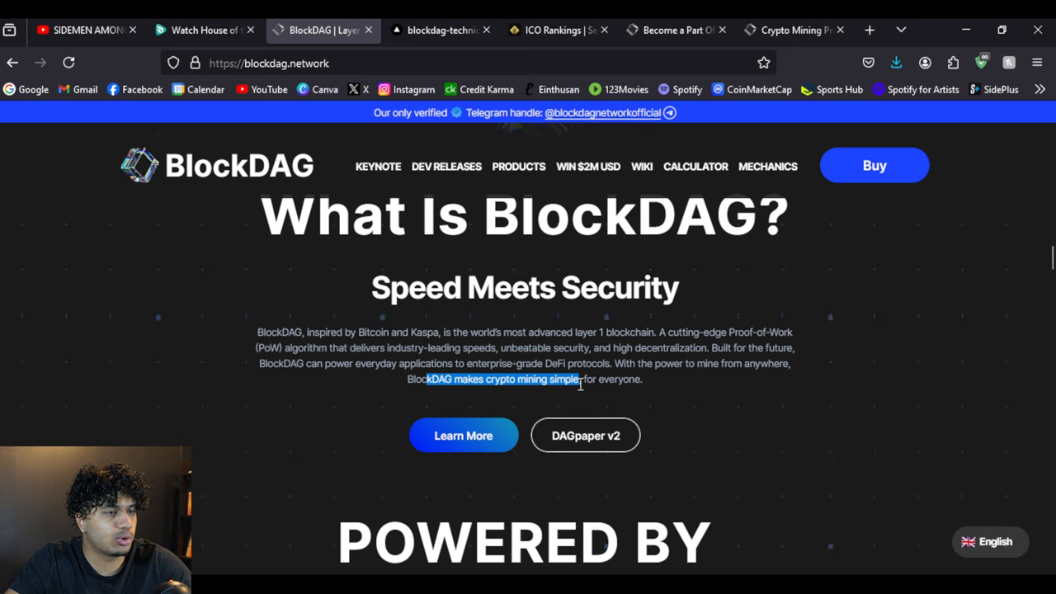
- Scroll past the Powered By logos to Coin Acquisition, Mining Rigs and Mobile Mining
scroll("down", 3)
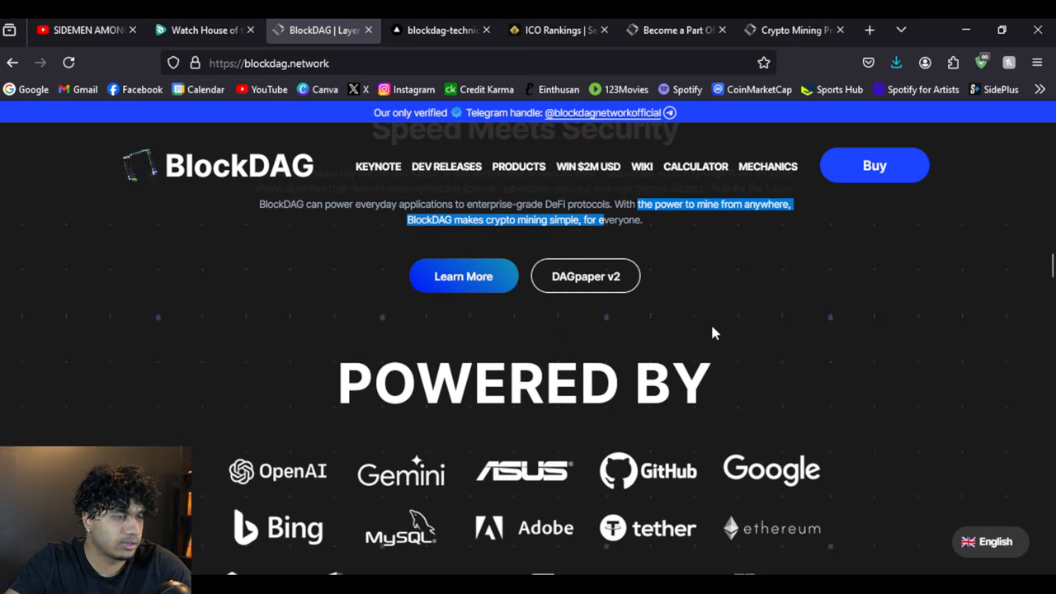
scroll("down", 3)
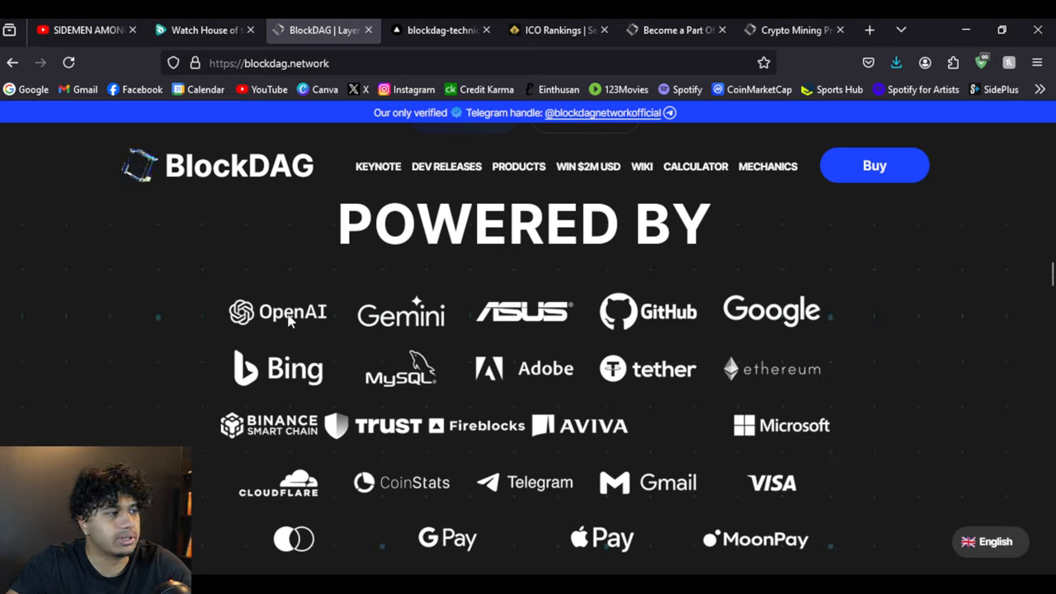
mouse_move(466, 356)
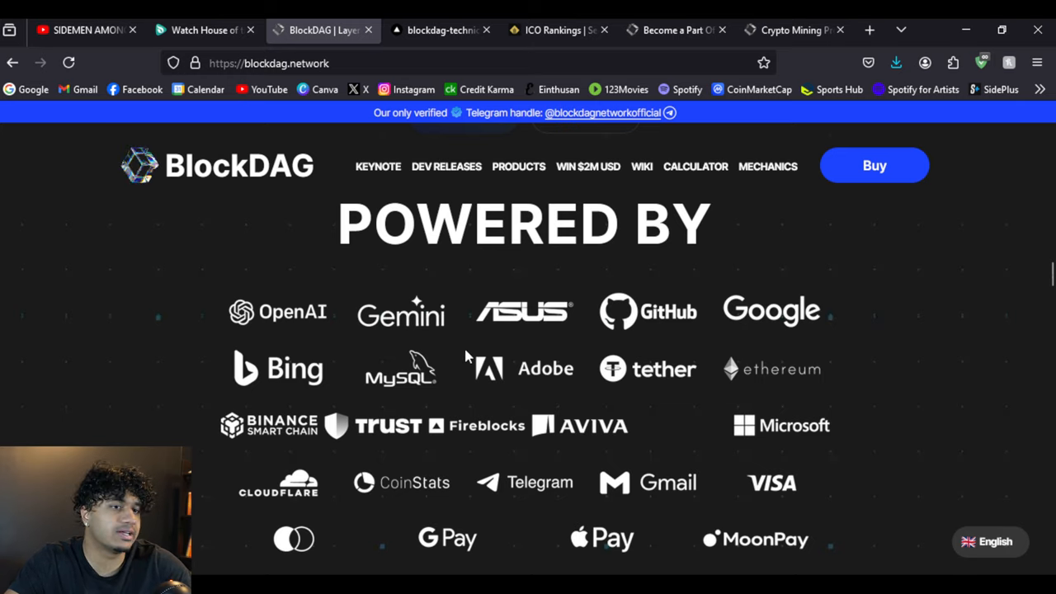
scroll("down", 3)
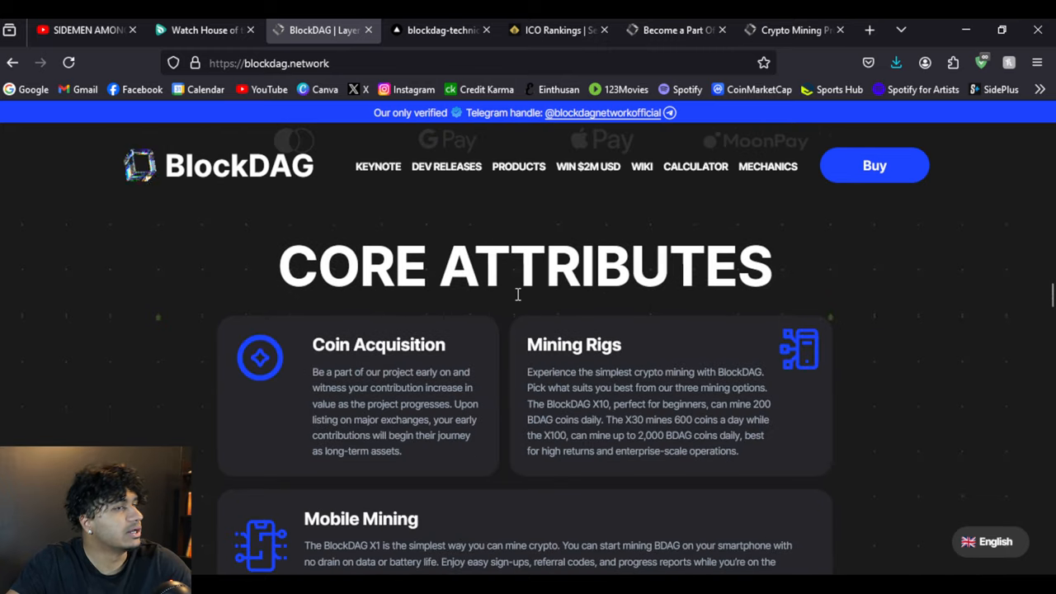
mouse_move(707, 221)
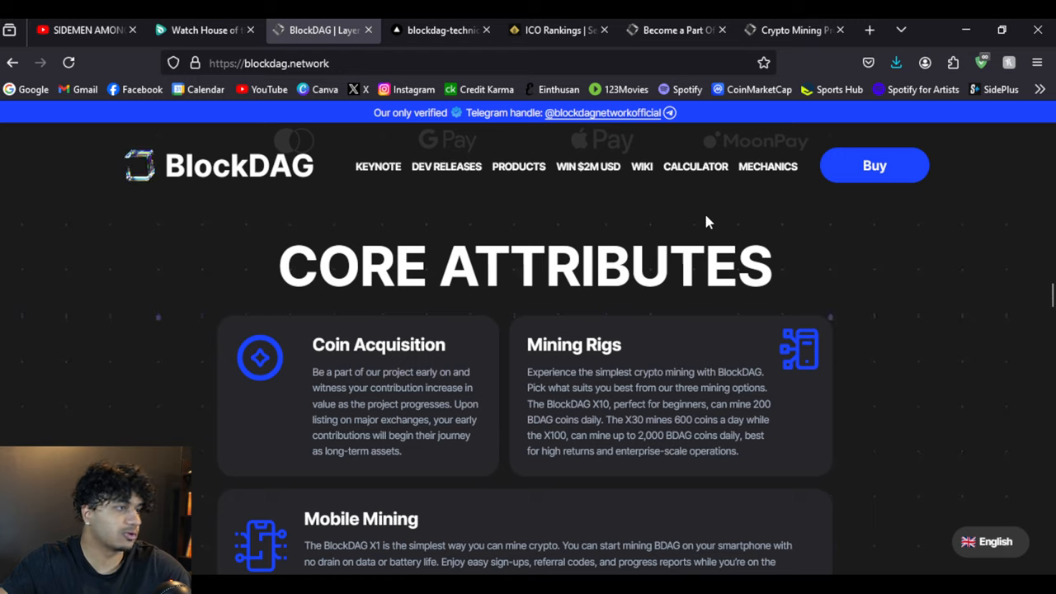
- Highlight parts of the Mining Rigs description, including its closing phrase about high returns
scroll("down", 3)
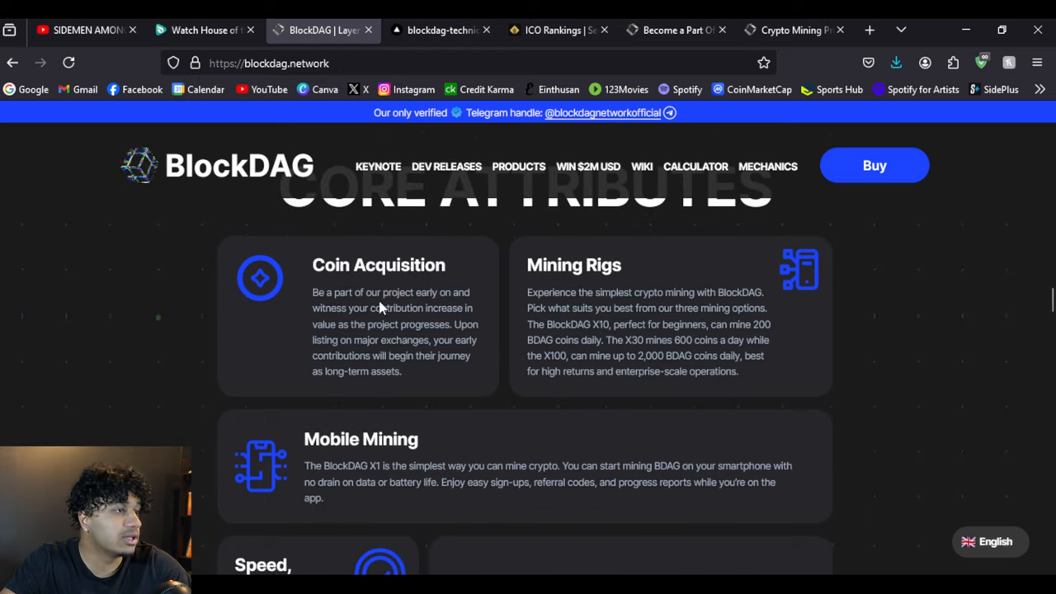
left_click_drag(348, 308, 337, 324)
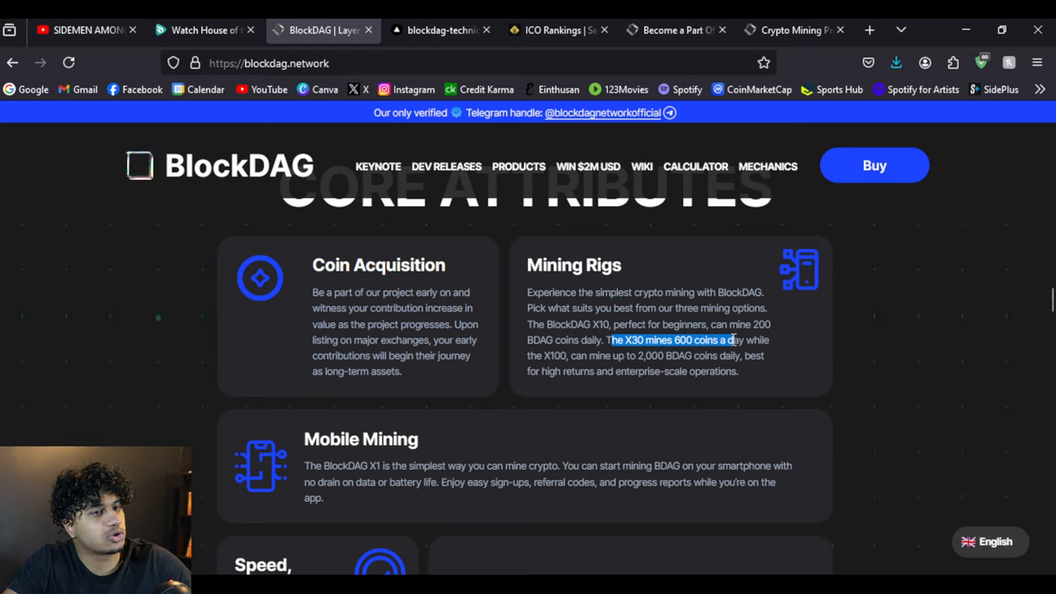
double_click(555, 356)
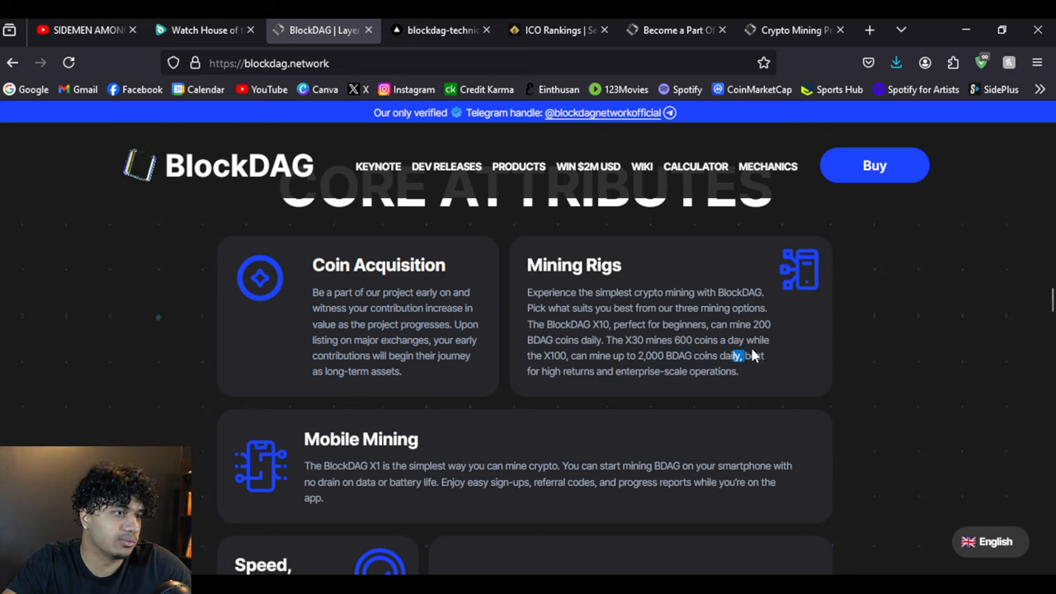
left_click_drag(742, 355, 738, 371)
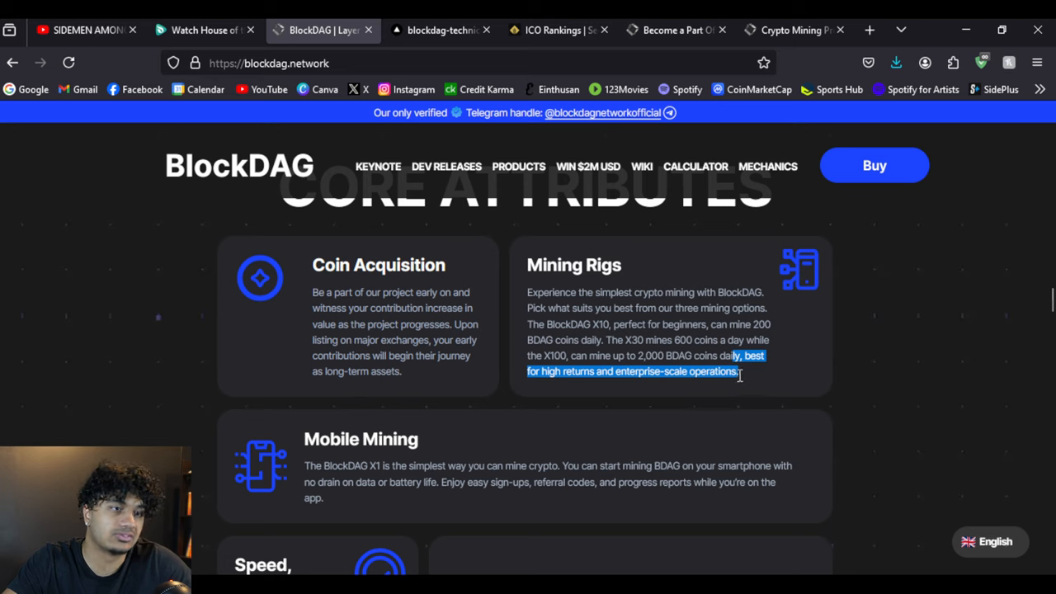
- Scroll further down, then switch to the Crypto Mining Calculator page
scroll("down", 3)
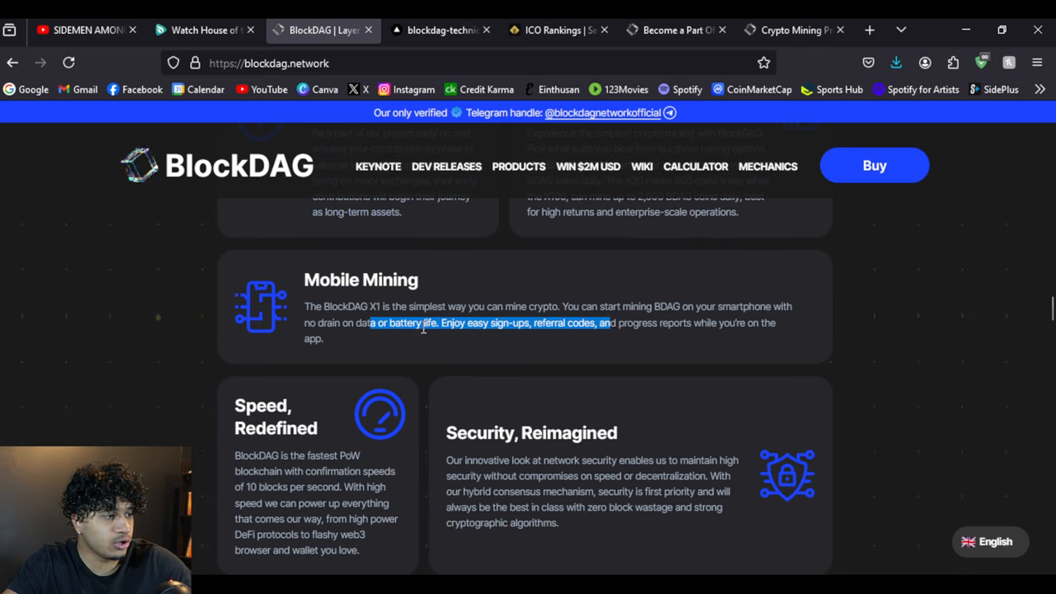
scroll("down", 3)
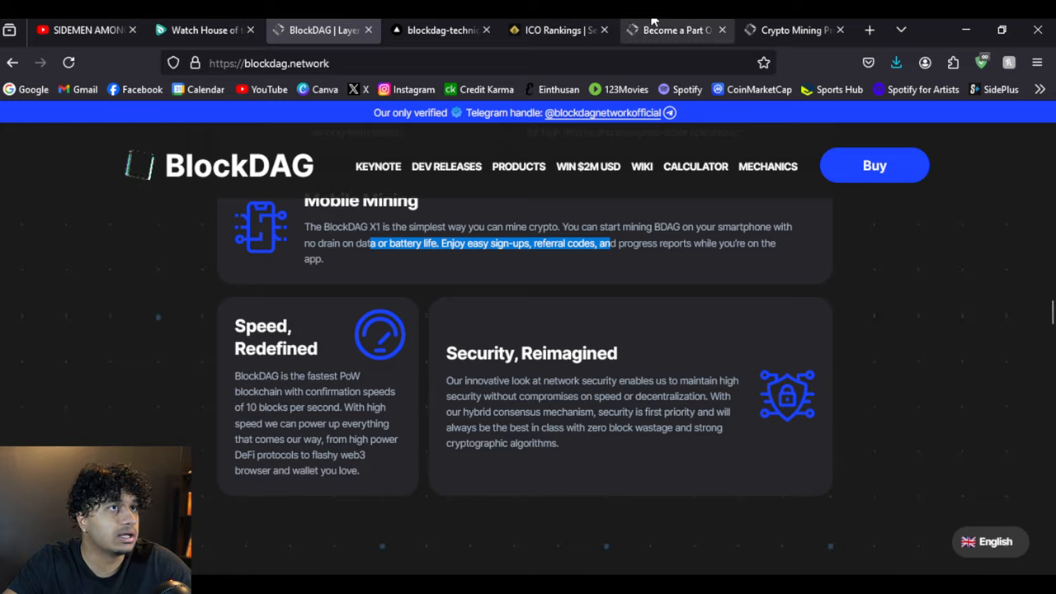
left_click(792, 30)
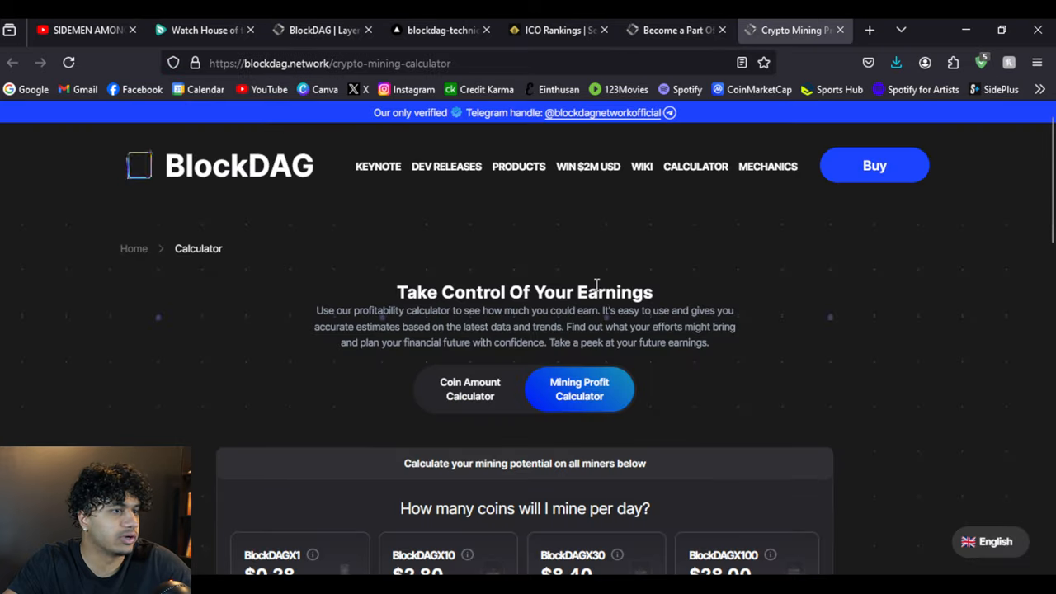
scroll("down", 3)
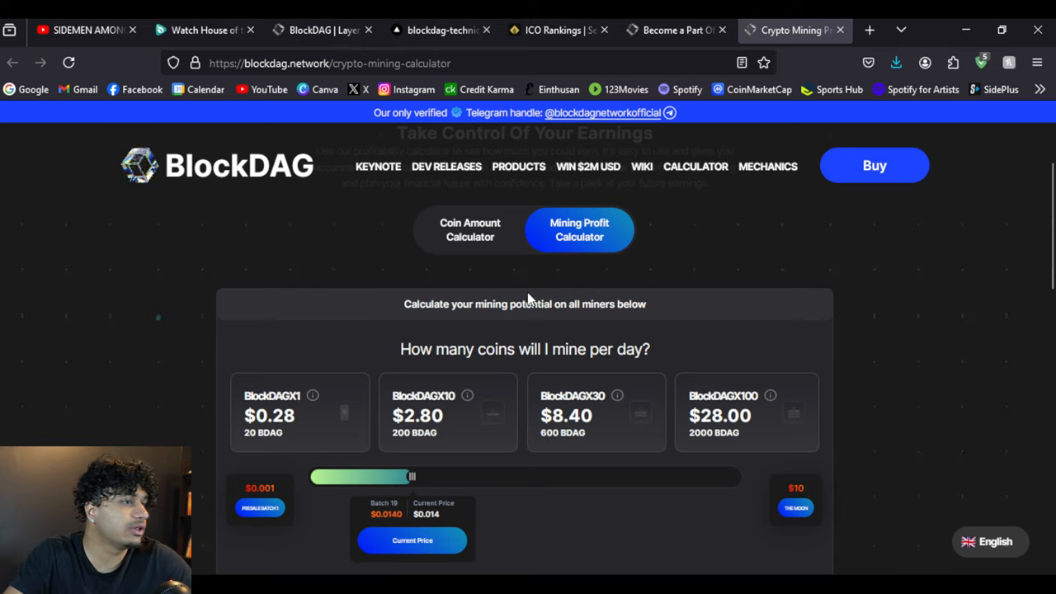
scroll("down", 3)
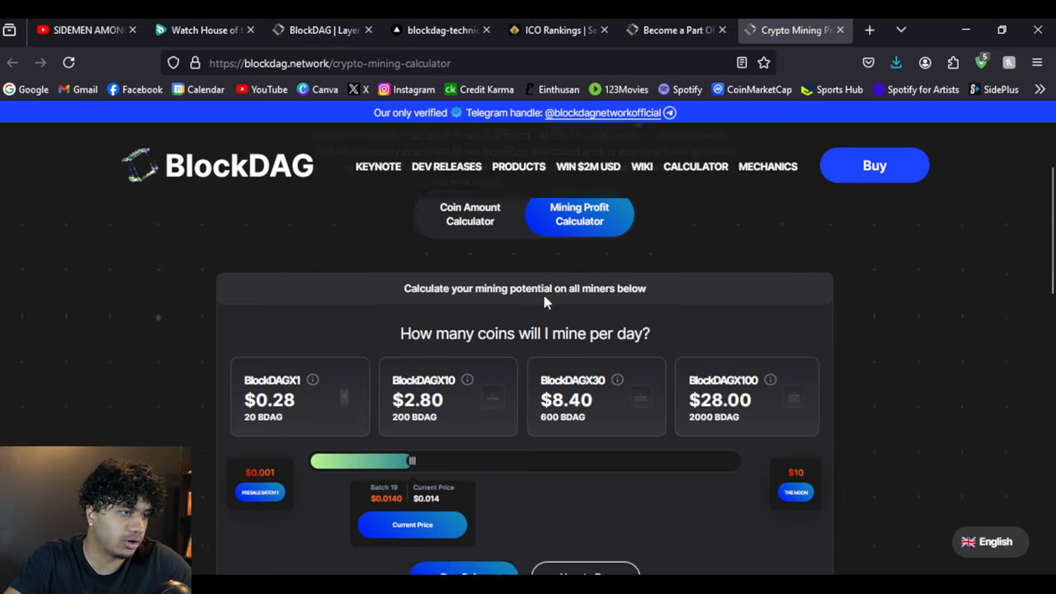
scroll("down", 3)
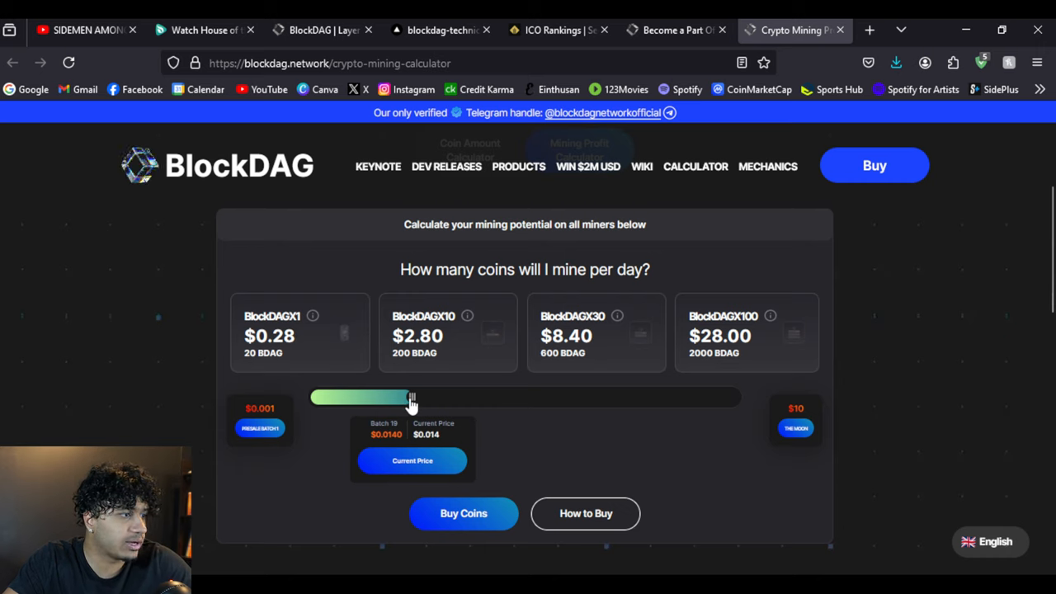
left_click_drag(412, 398, 660, 397)
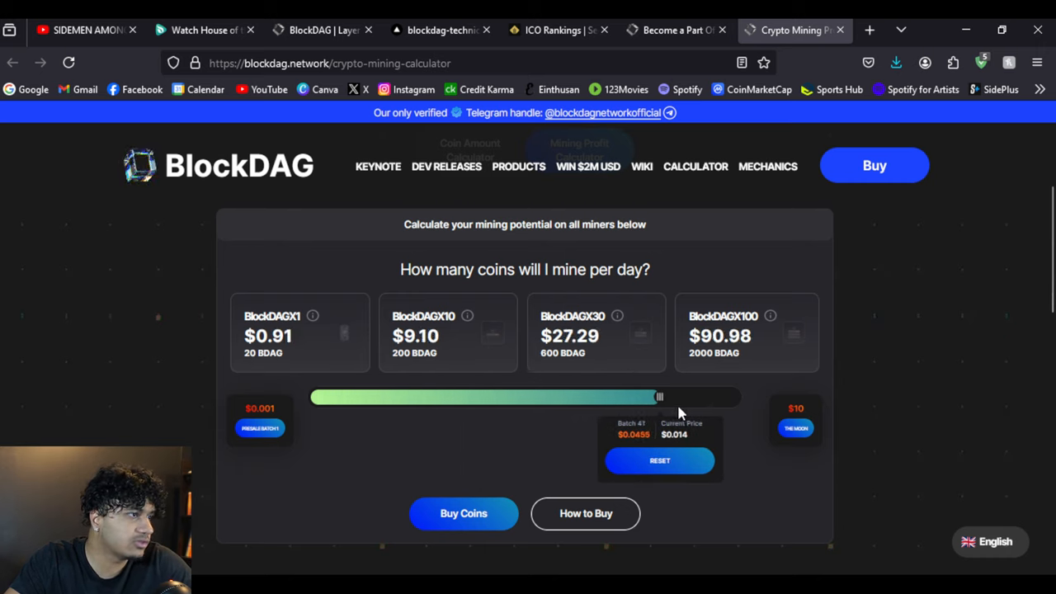
left_click_drag(660, 397, 693, 397)
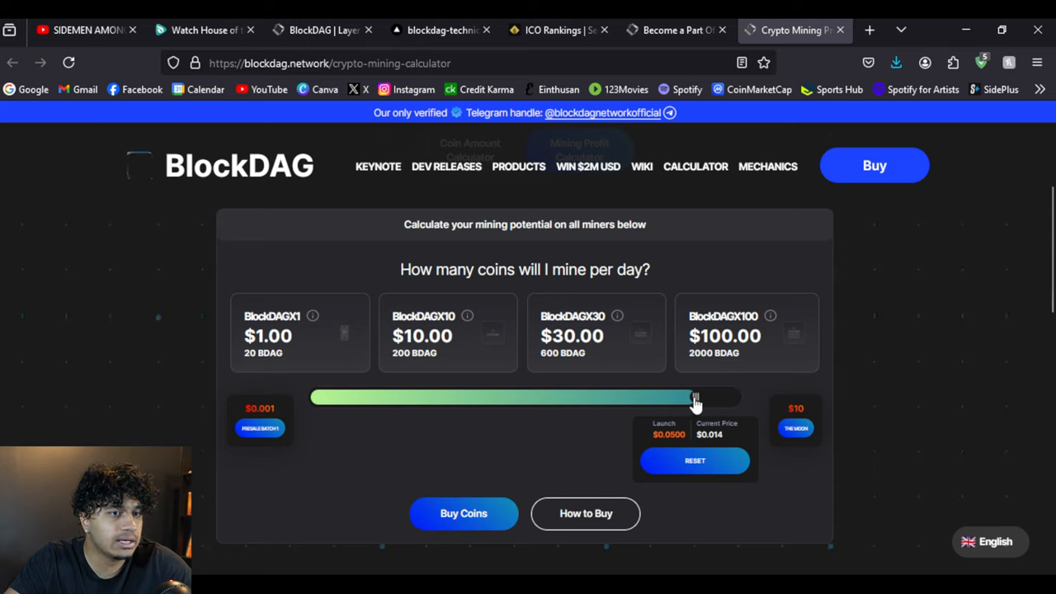
left_click_drag(695, 399, 739, 399)
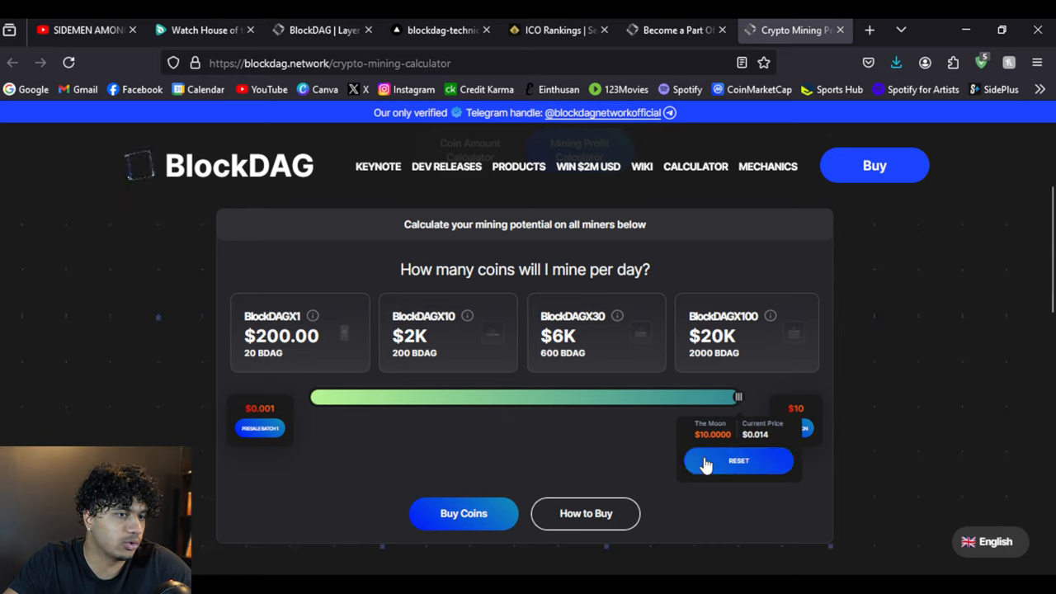
left_click(738, 460)
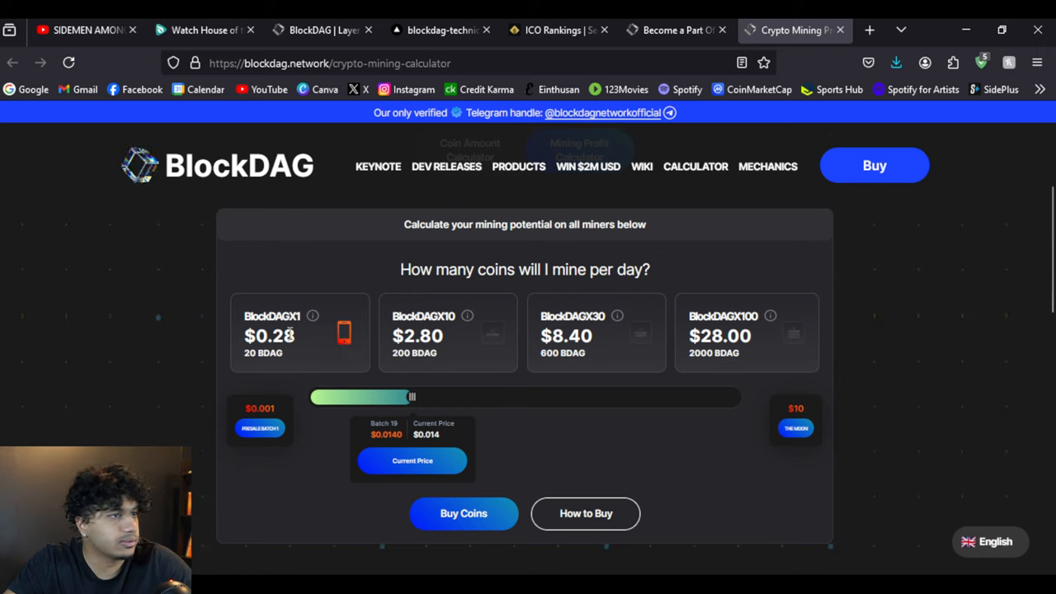
mouse_move(188, 341)
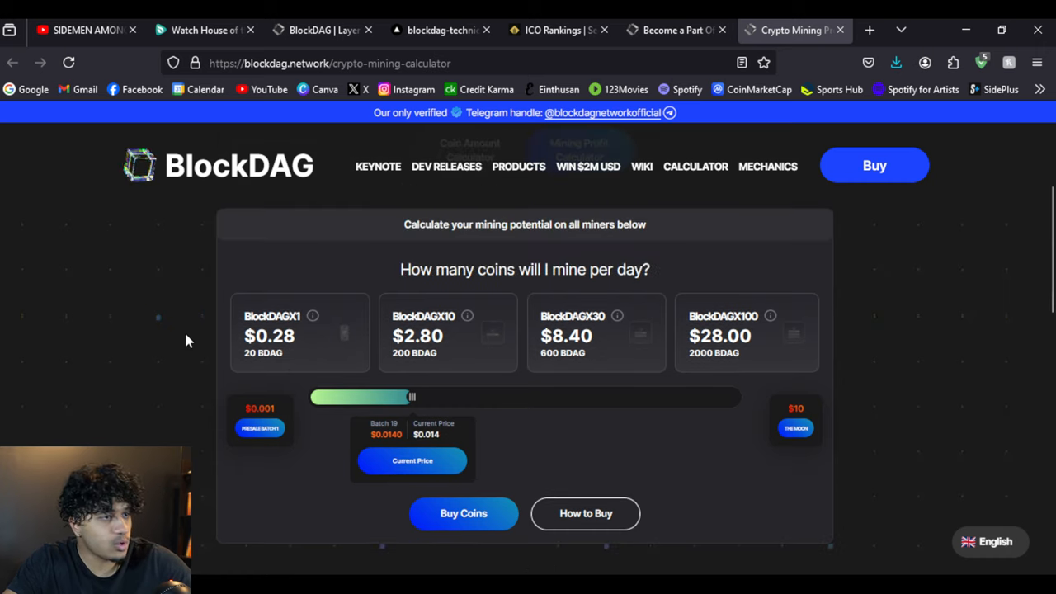
mouse_move(768, 319)
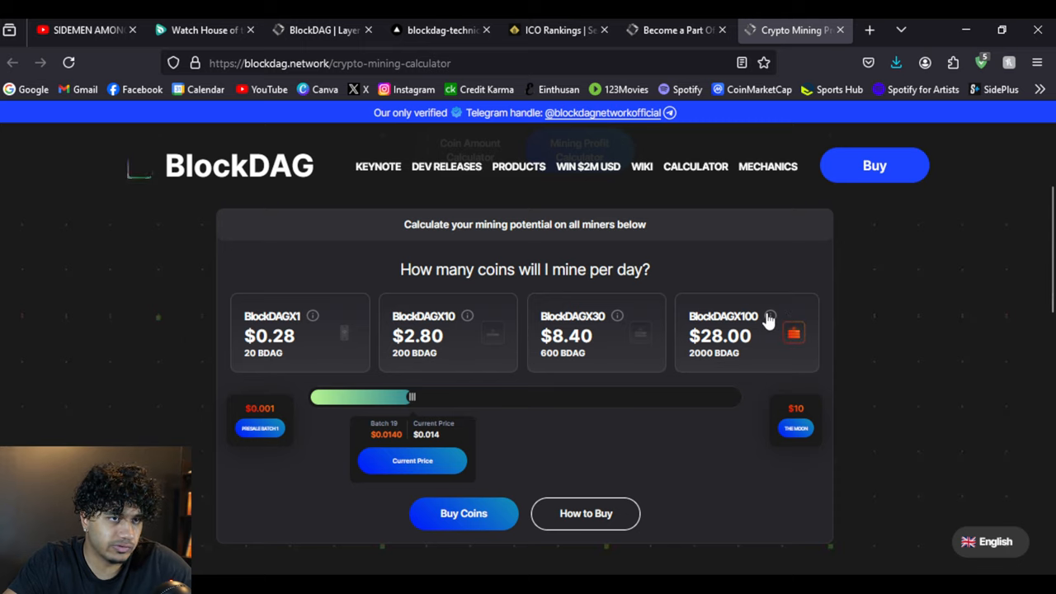
mouse_move(792, 355)
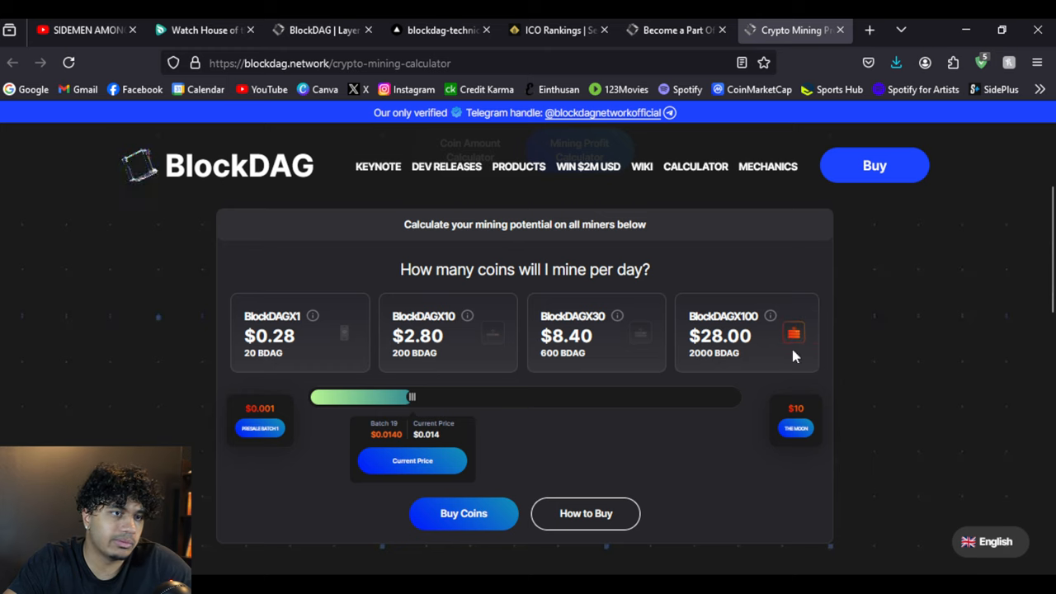
scroll("up", 3)
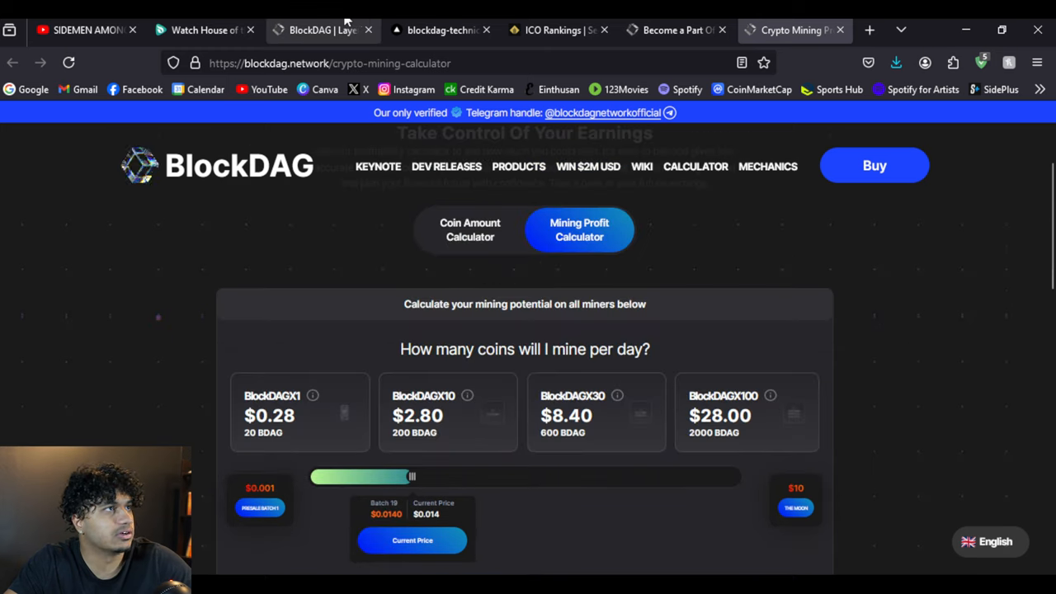
- Return to the BlockDAG homepage and scroll past Speed and Security to Spread the Word
left_click(218, 165)
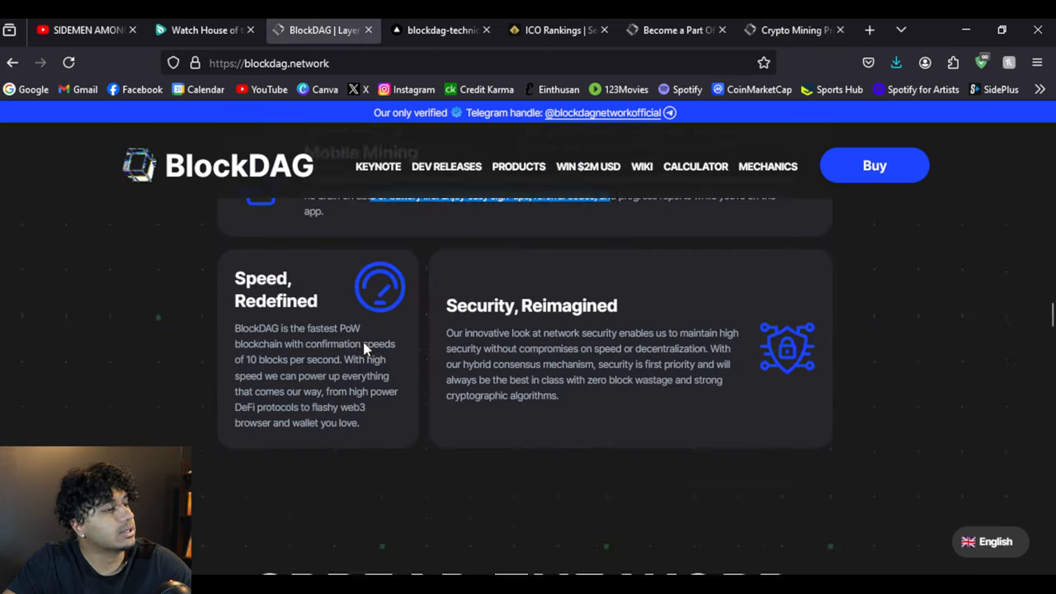
scroll("down", 3)
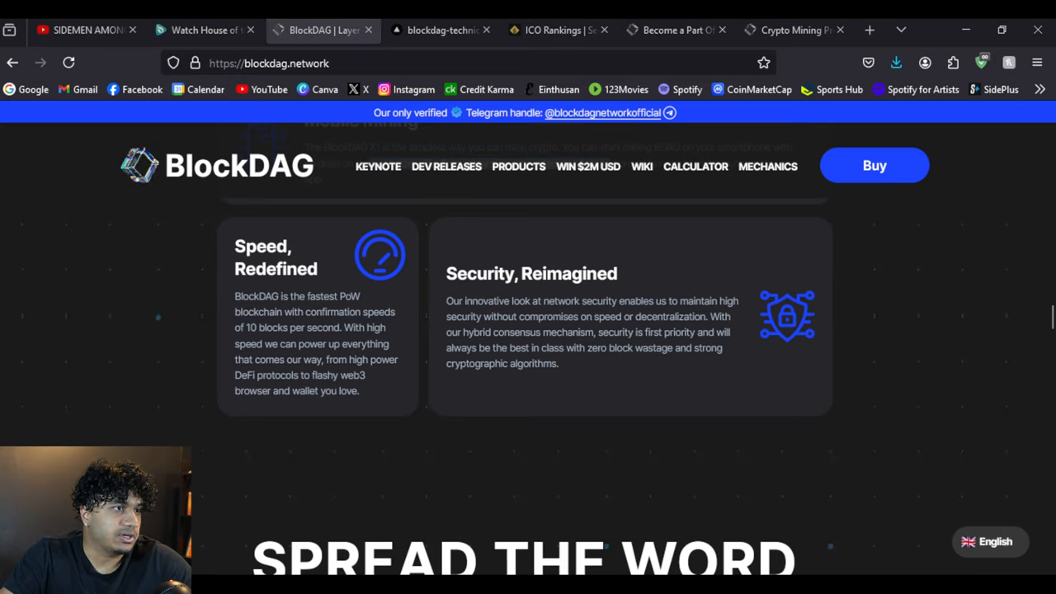
scroll("down", 3)
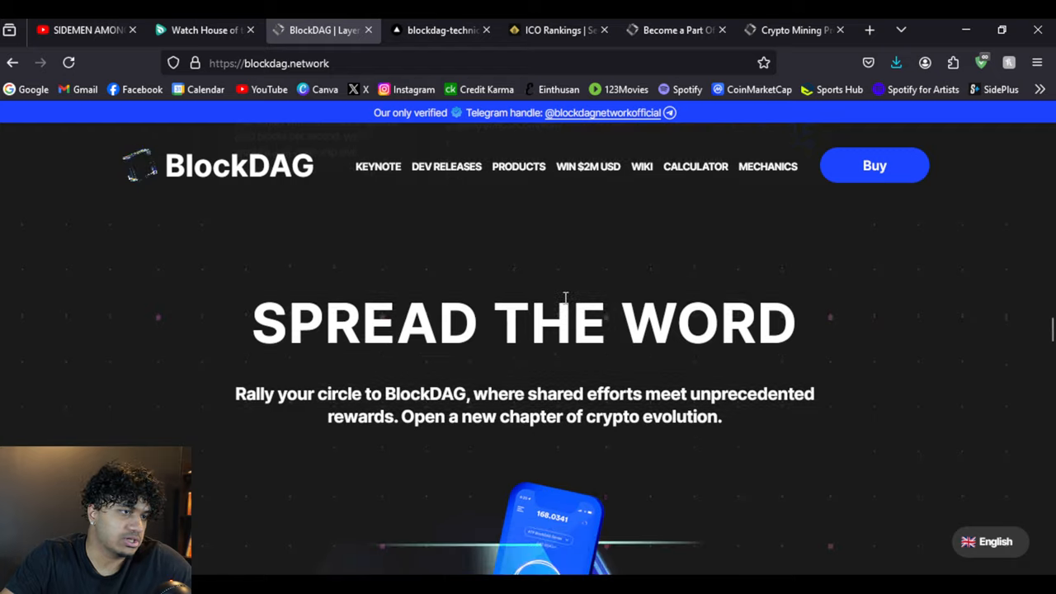
scroll("down", 3)
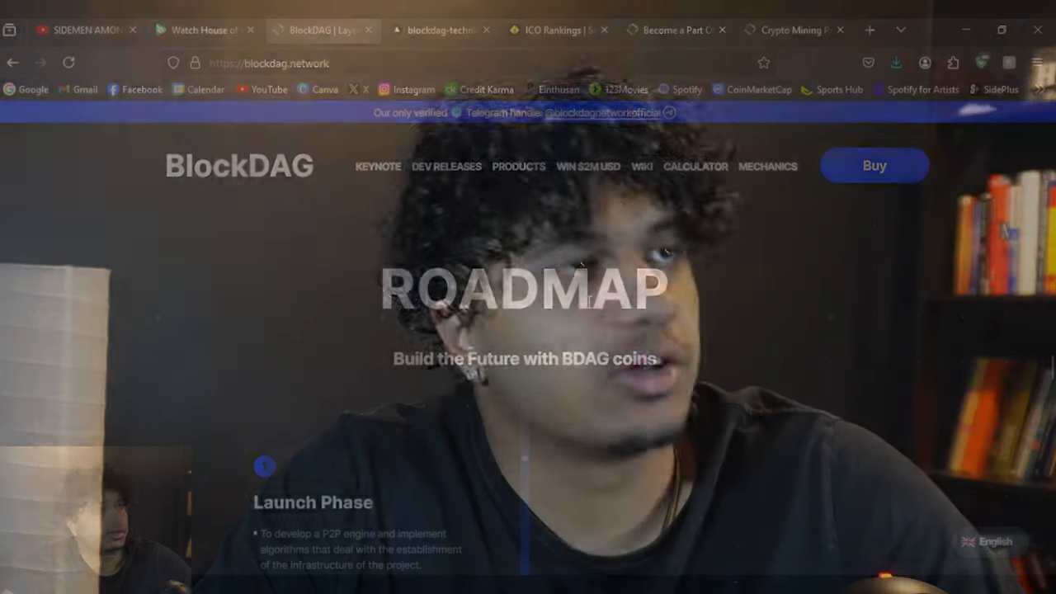
- Switch to the technical whitepaper PDF and page through to page 11
left_click(440, 29)
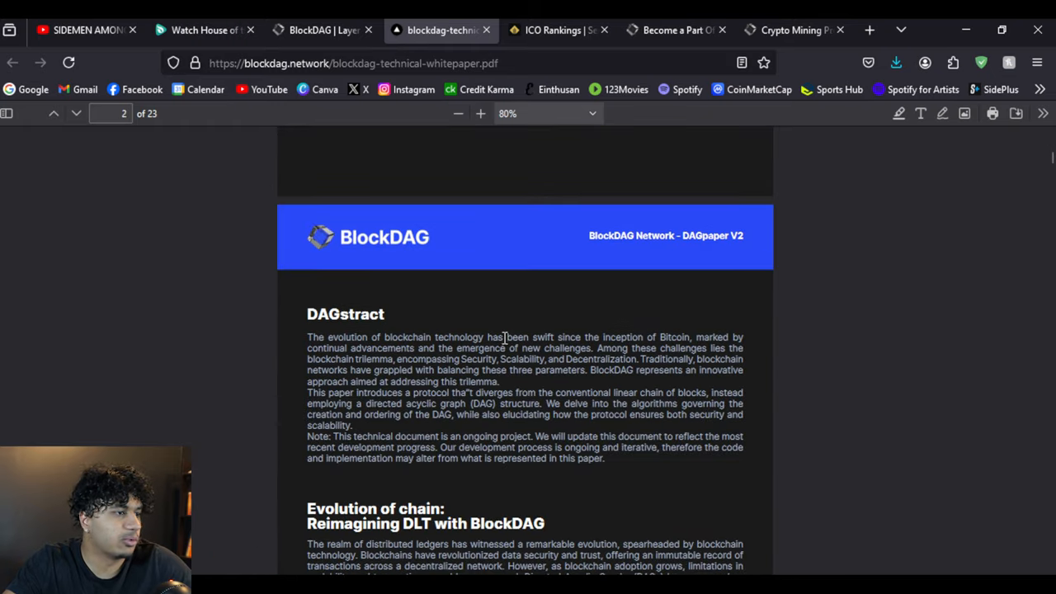
scroll("down", 3)
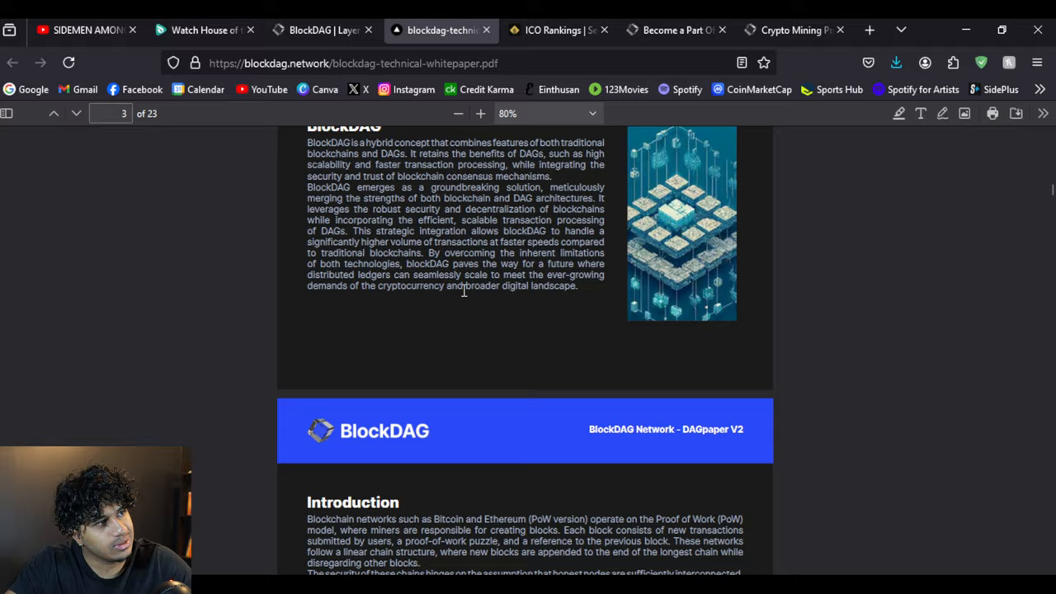
scroll("down", 3)
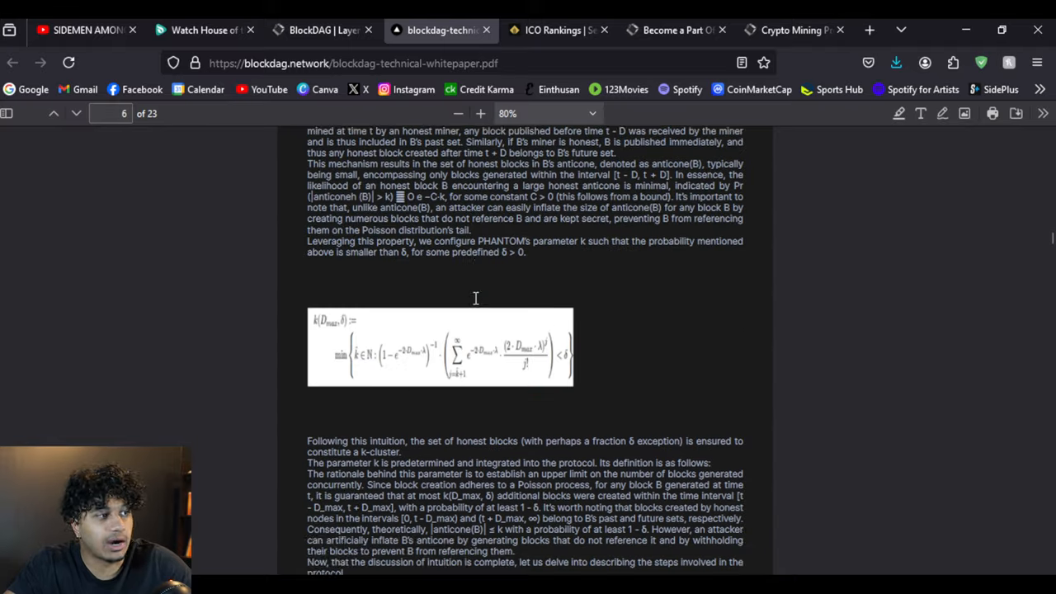
scroll("down", 3)
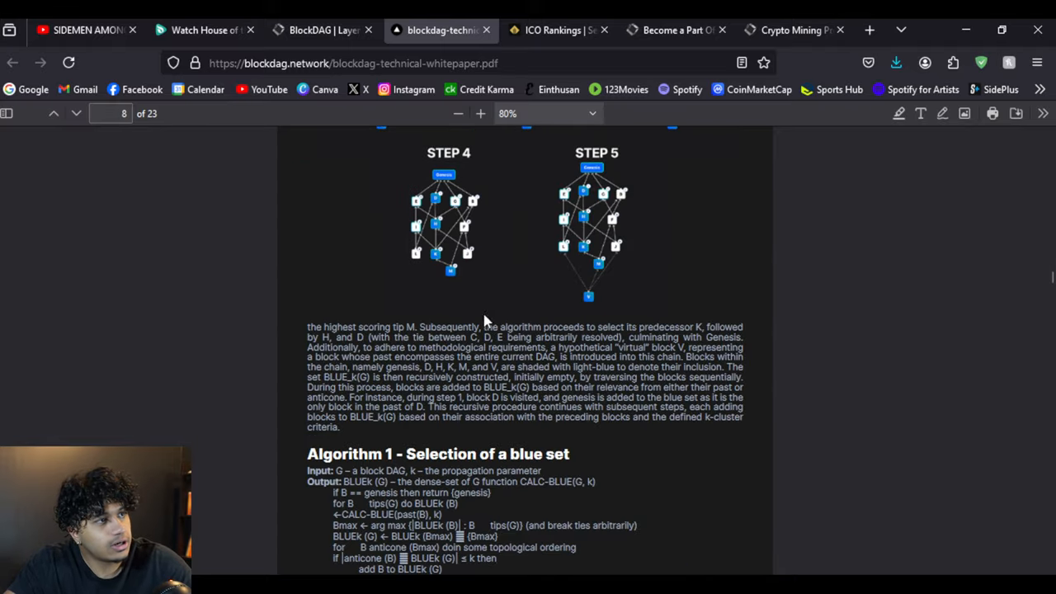
mouse_move(528, 327)
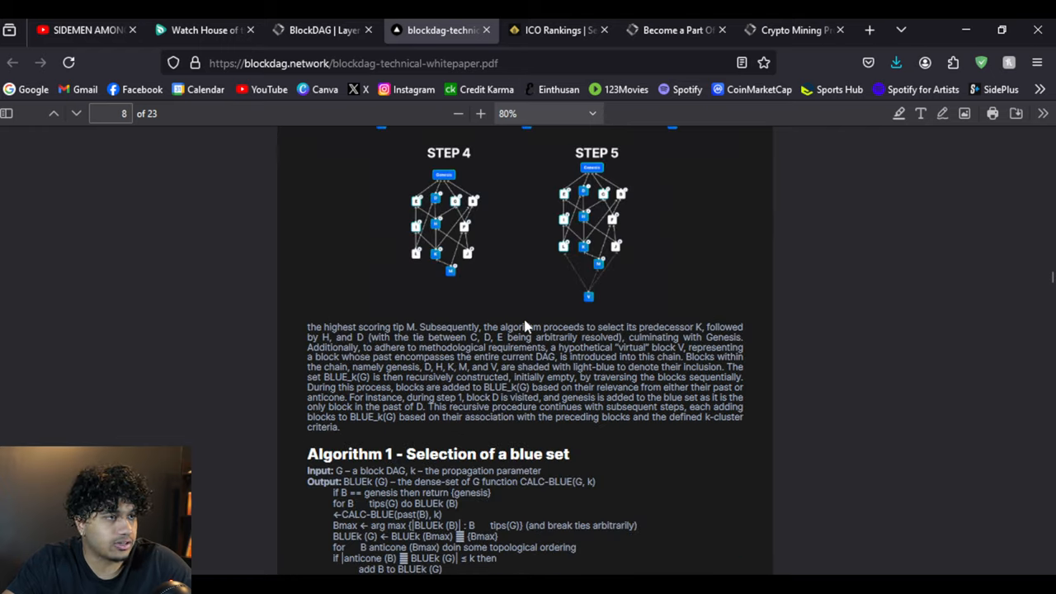
scroll("down", 3)
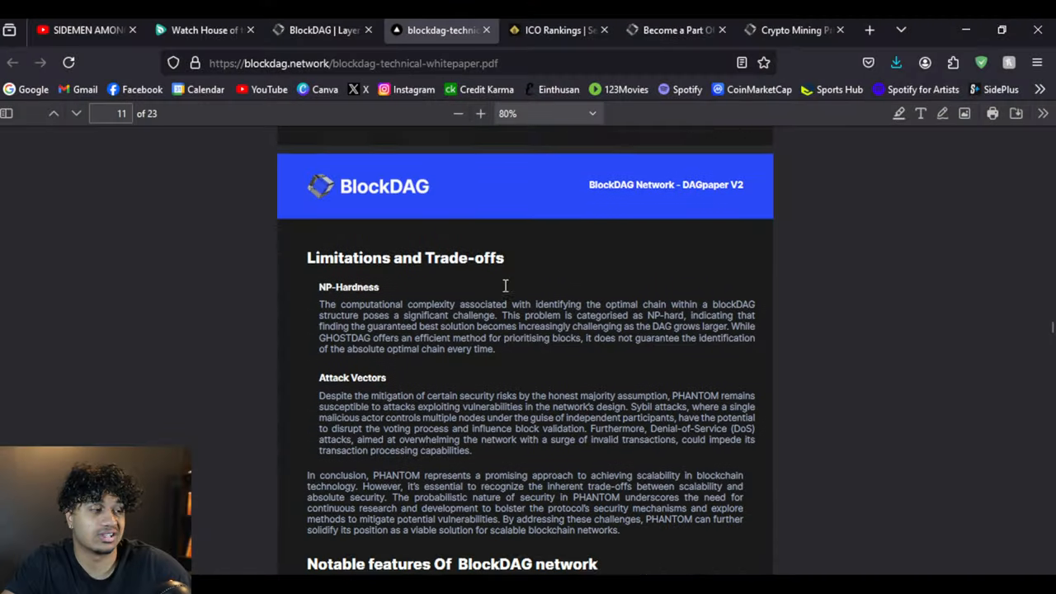
- Return to the BlockDAG website and scroll through Roadmap, Tokenomics, Press and FAQs
left_click(321, 30)
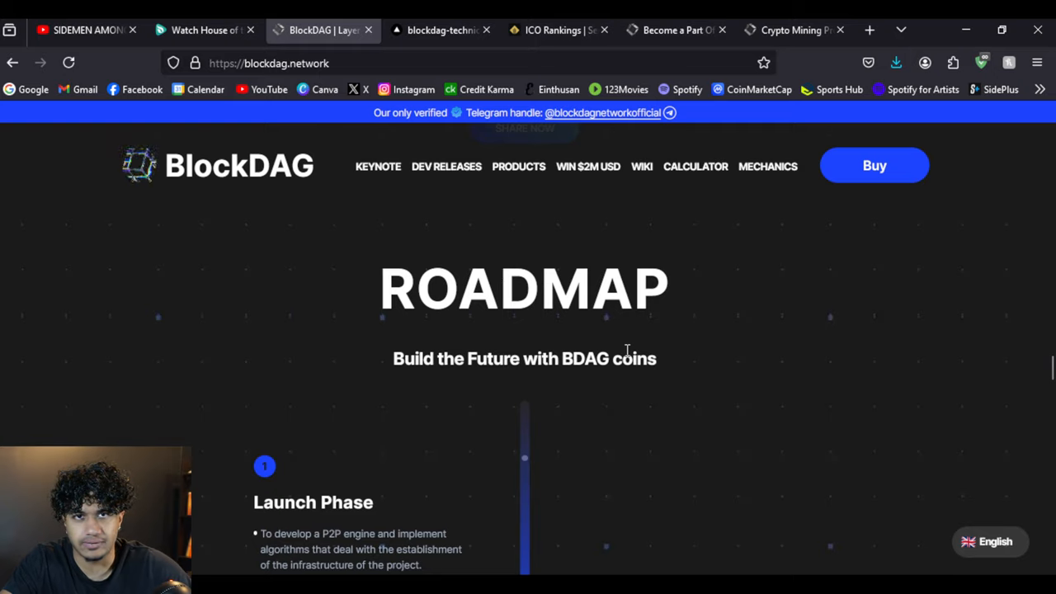
scroll("down", 3)
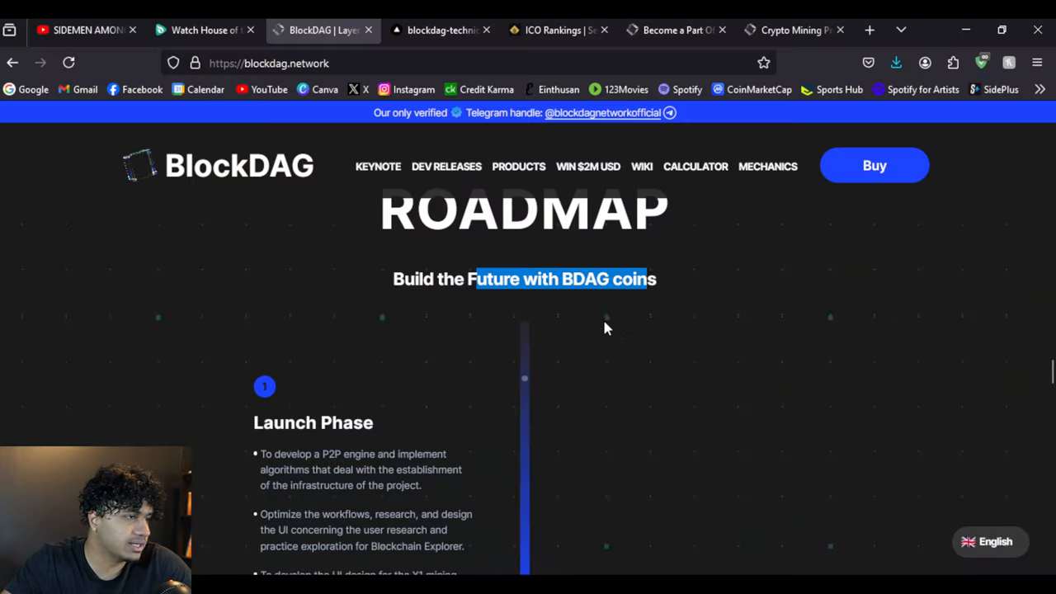
scroll("down", 3)
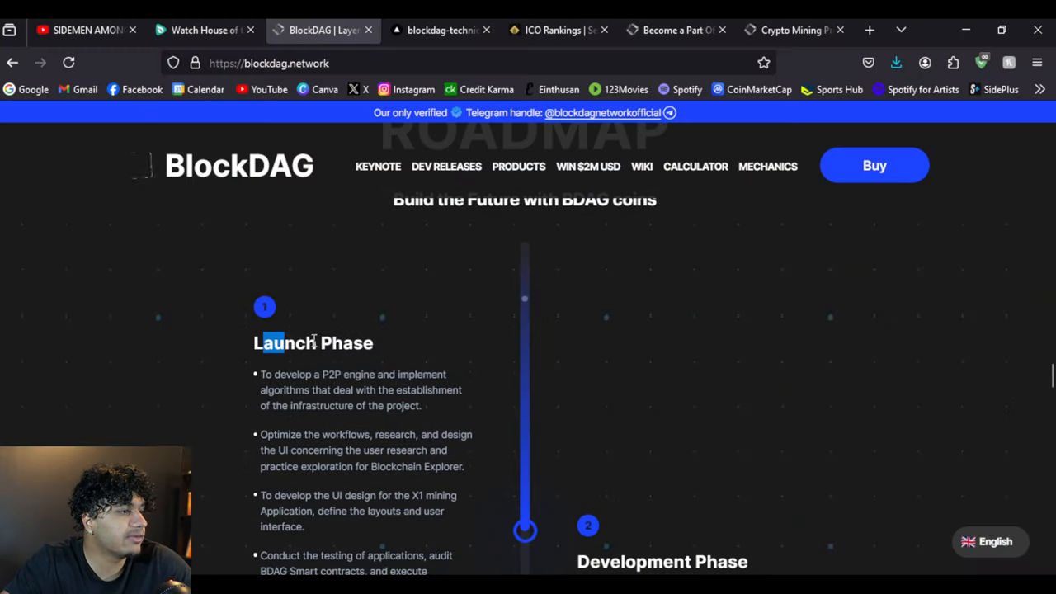
scroll("down", 3)
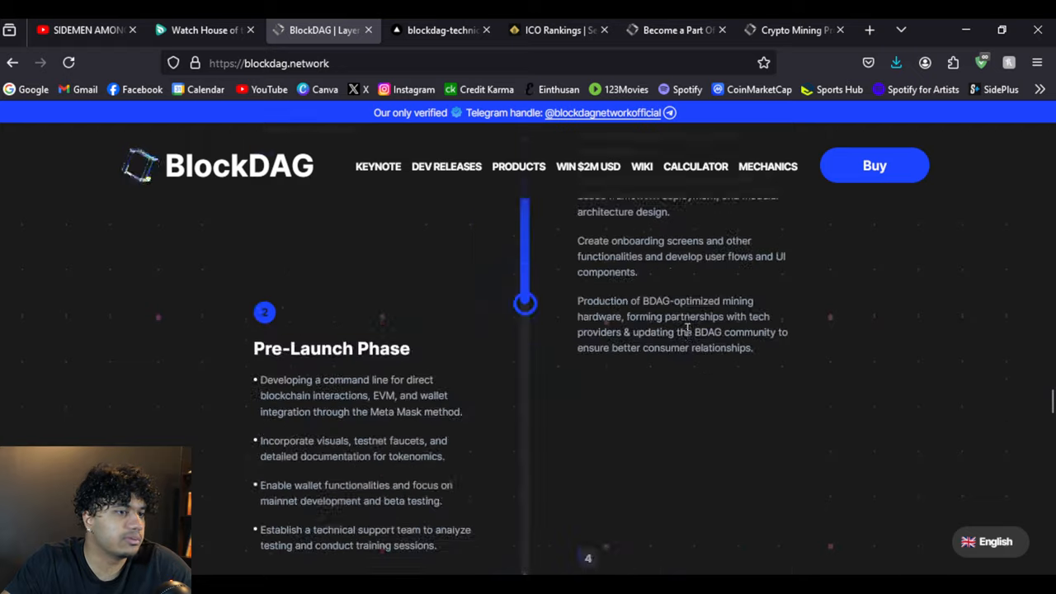
scroll("down", 3)
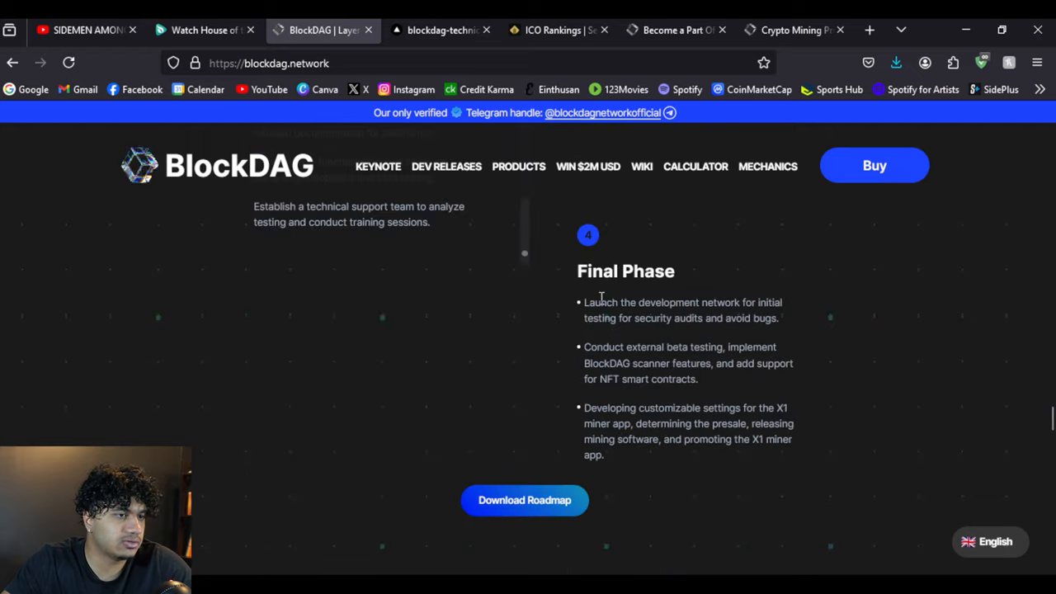
scroll("down", 3)
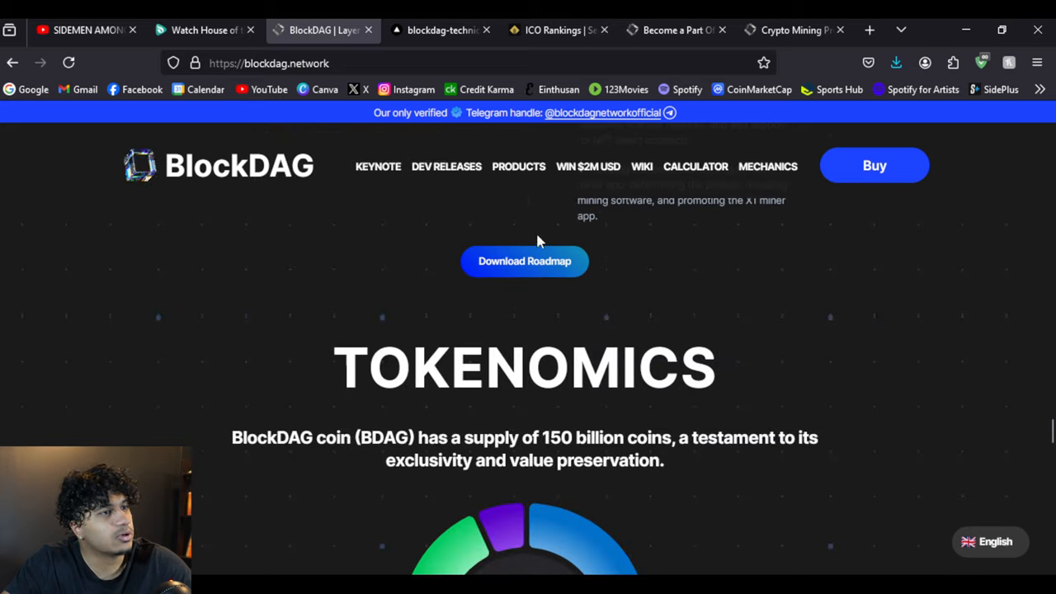
mouse_move(691, 294)
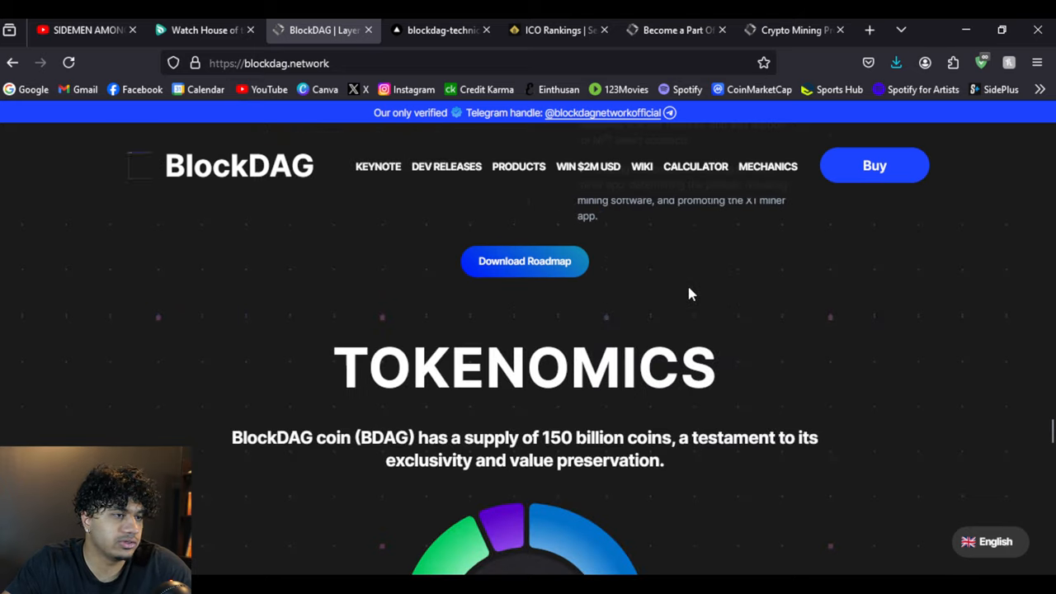
scroll("down", 3)
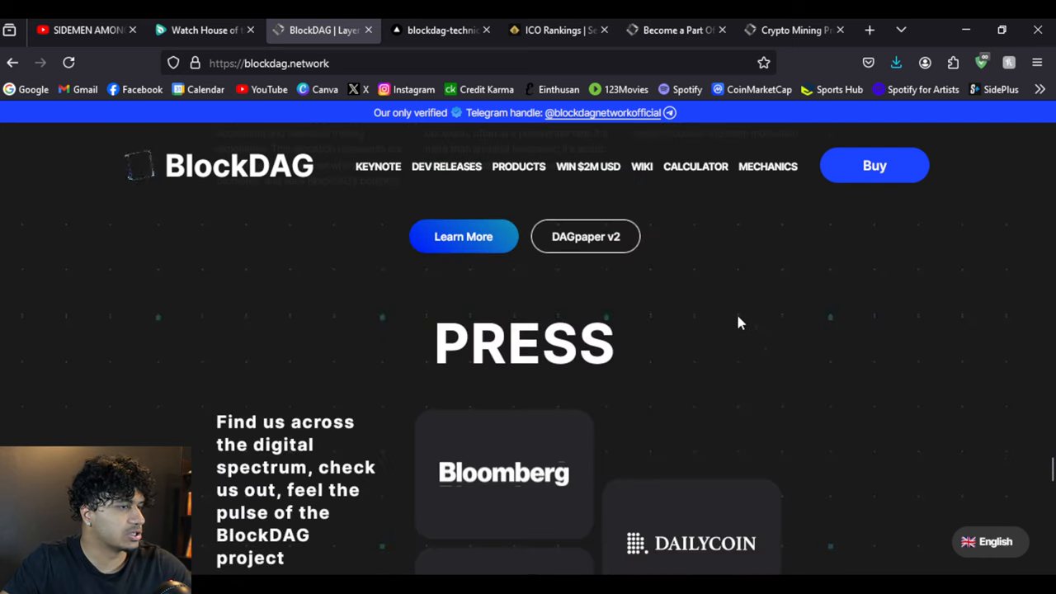
scroll("down", 3)
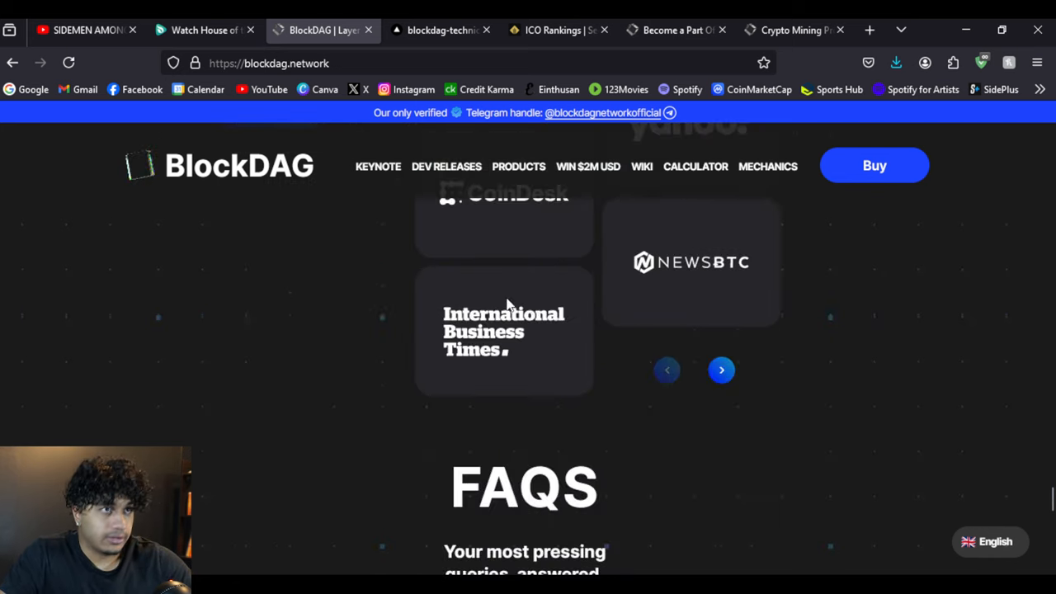
scroll("down", 3)
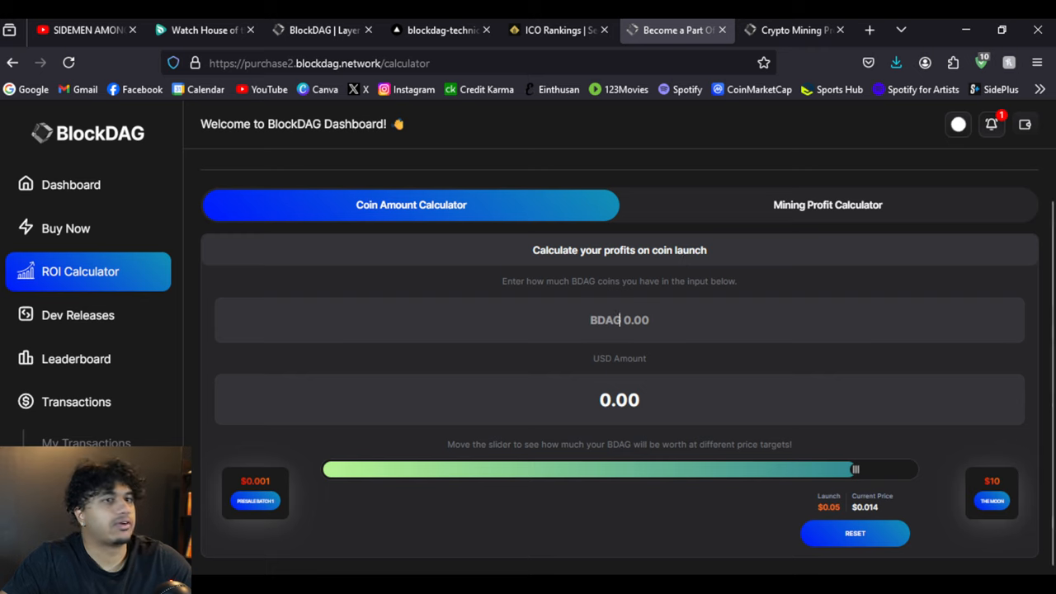
left_click(827, 250)
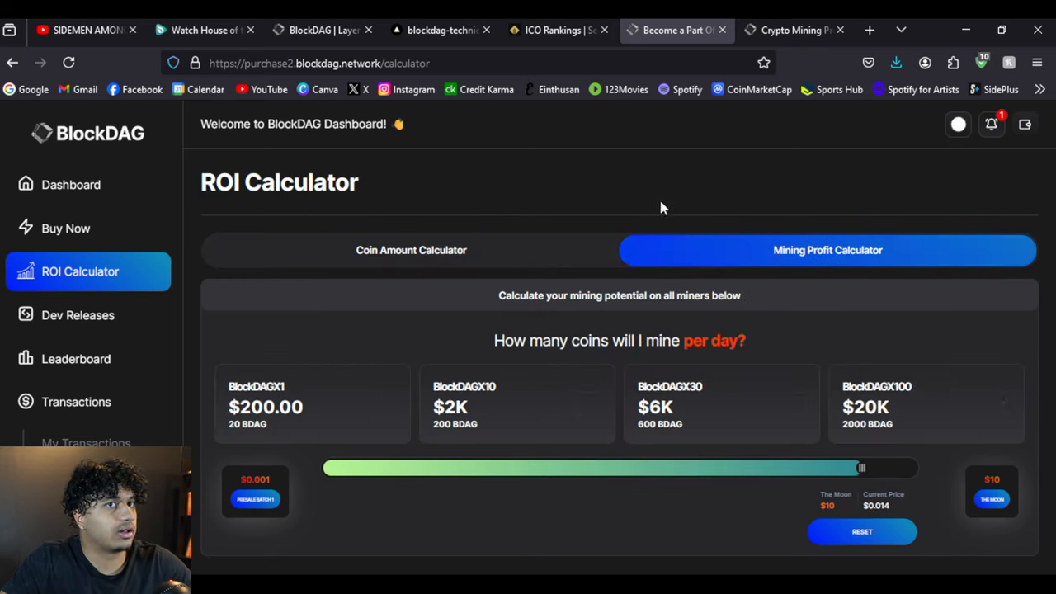
left_click(411, 250)
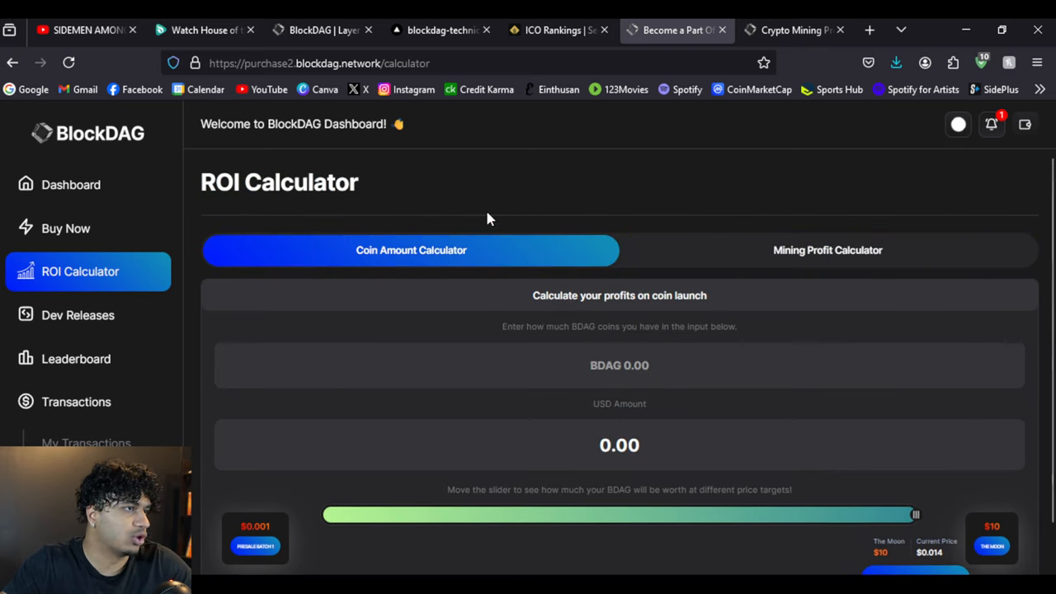
scroll("down", 3)
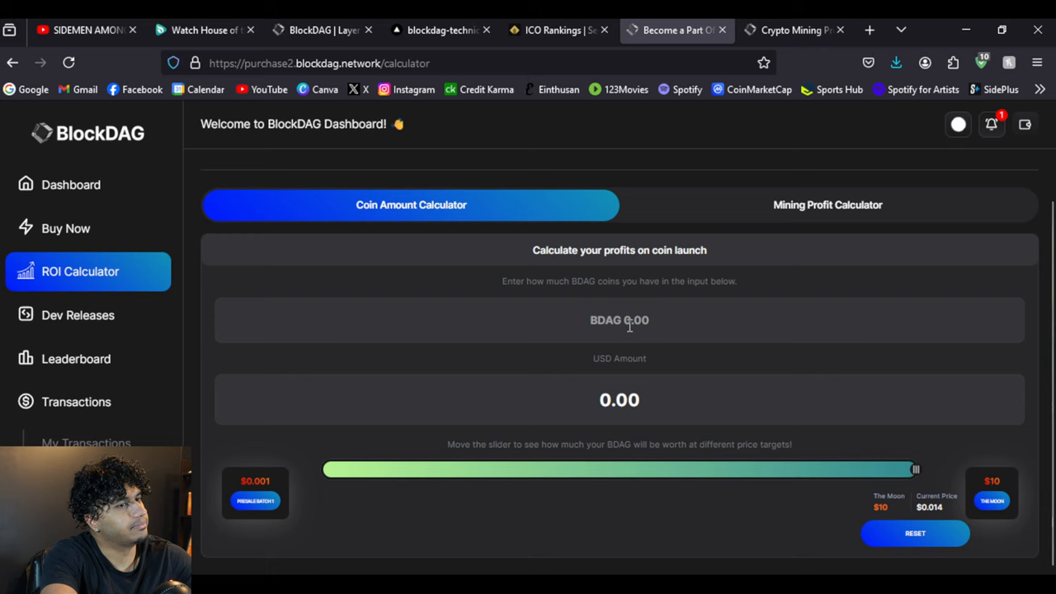
- Enter 50000 BDAG and reset the price target to the current price
type("50000")
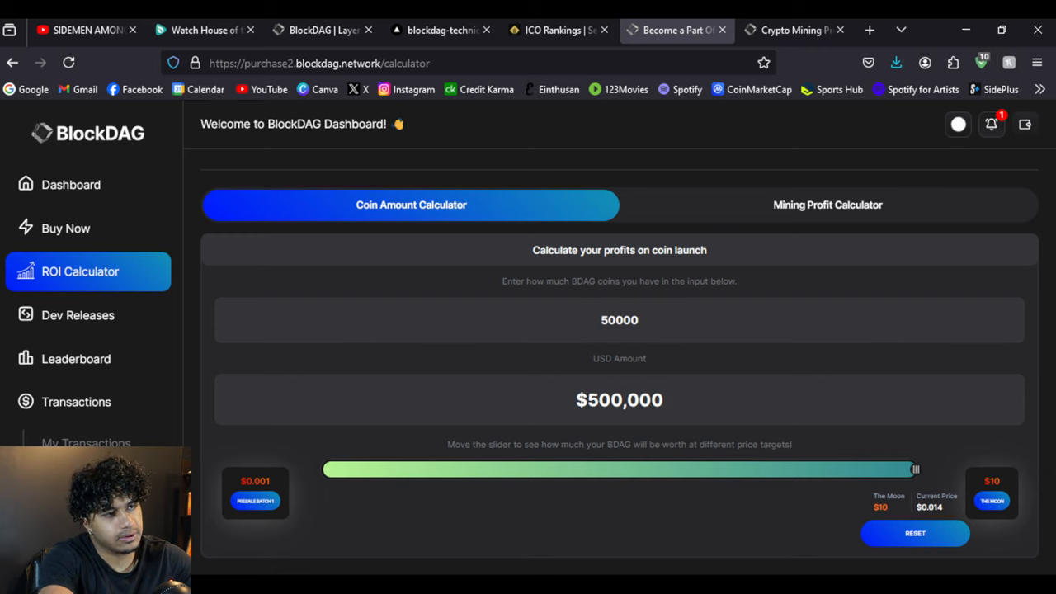
left_click(619, 320)
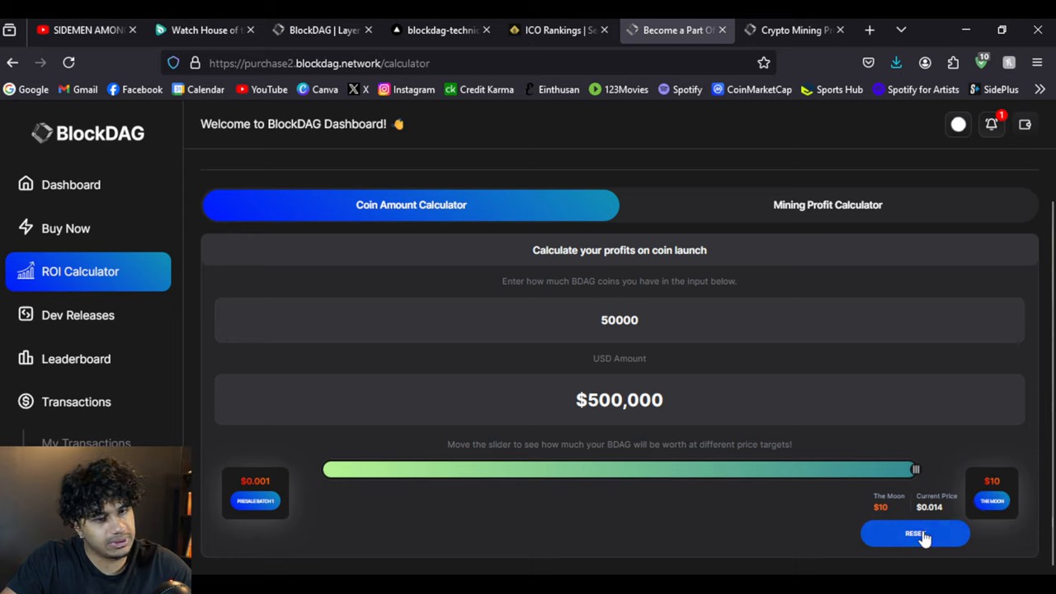
left_click_drag(914, 469, 466, 469)
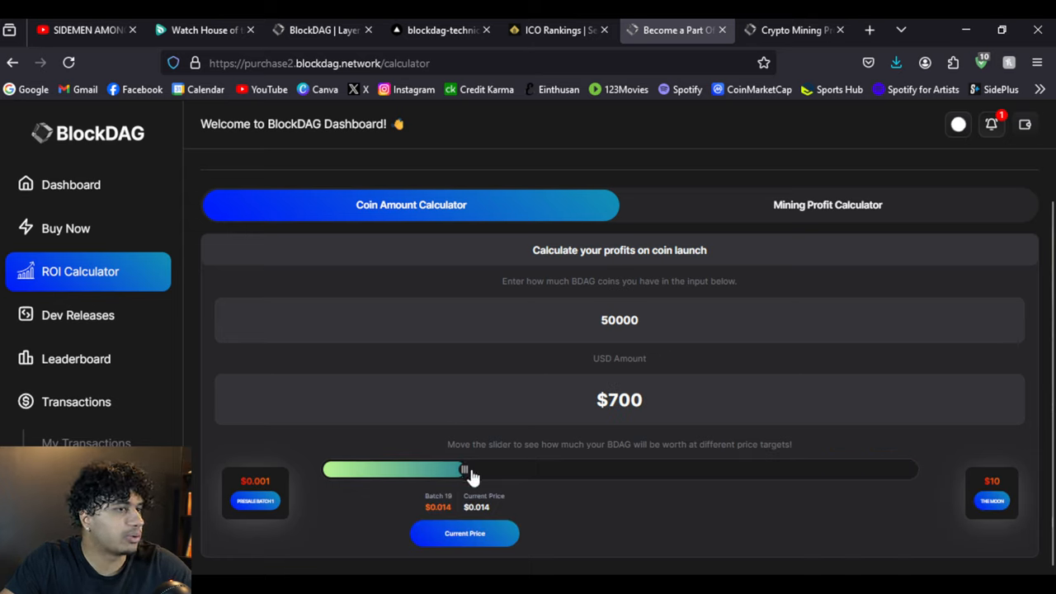
- Raise the price target through batches 33, 39 and 42 to the $0.05 launch price
left_click_drag(465, 469, 468, 470)
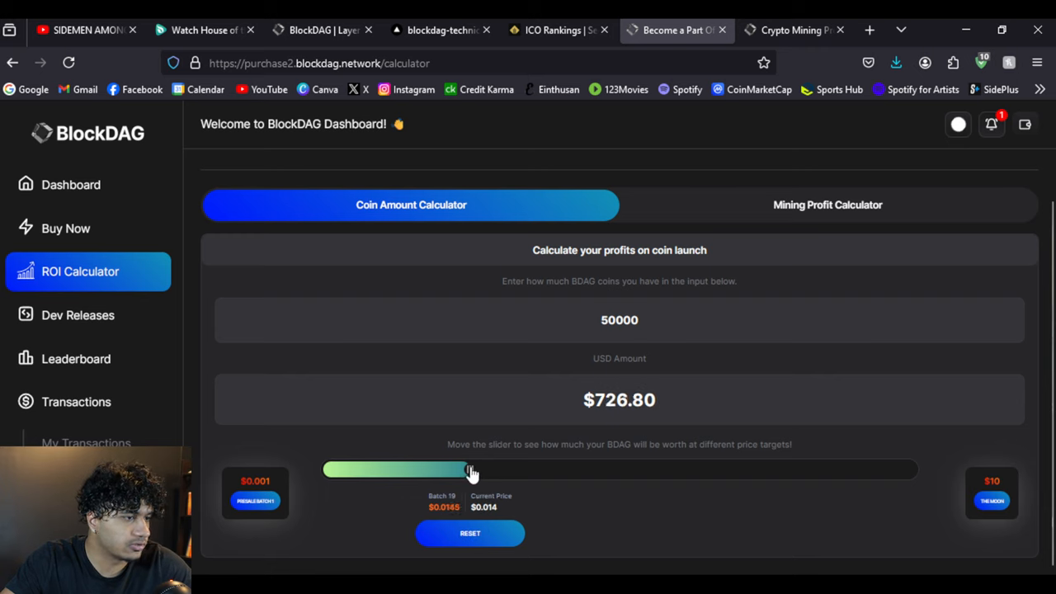
left_click_drag(470, 469, 680, 469)
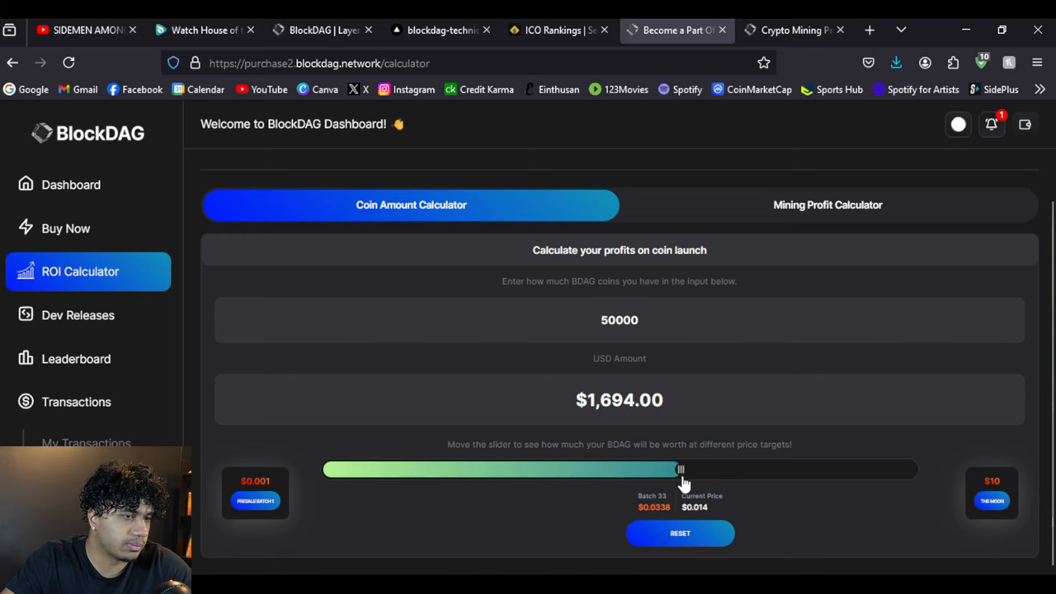
left_click_drag(680, 469, 757, 469)
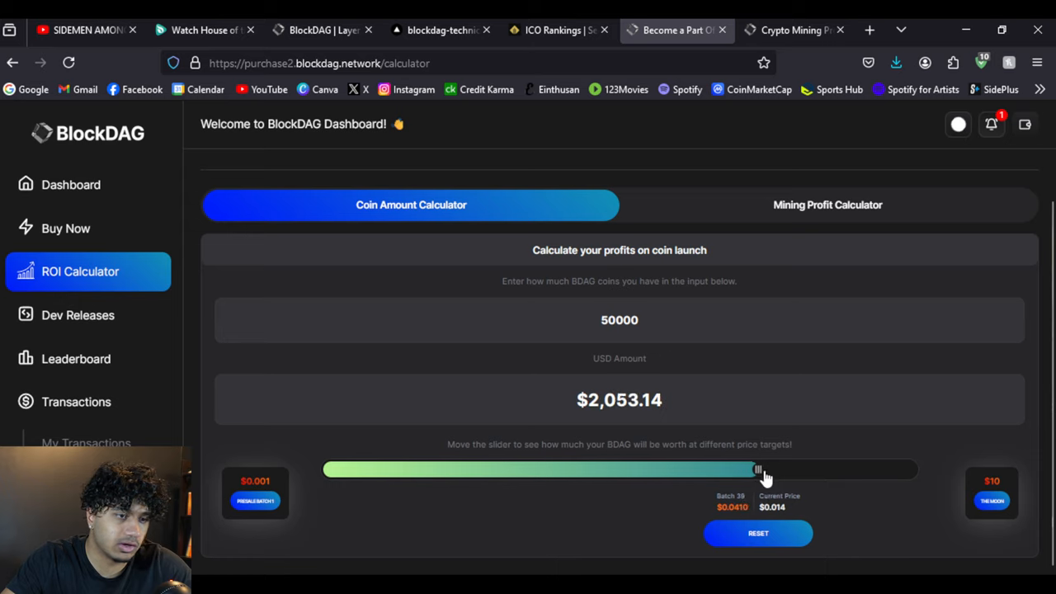
left_click_drag(758, 470, 808, 469)
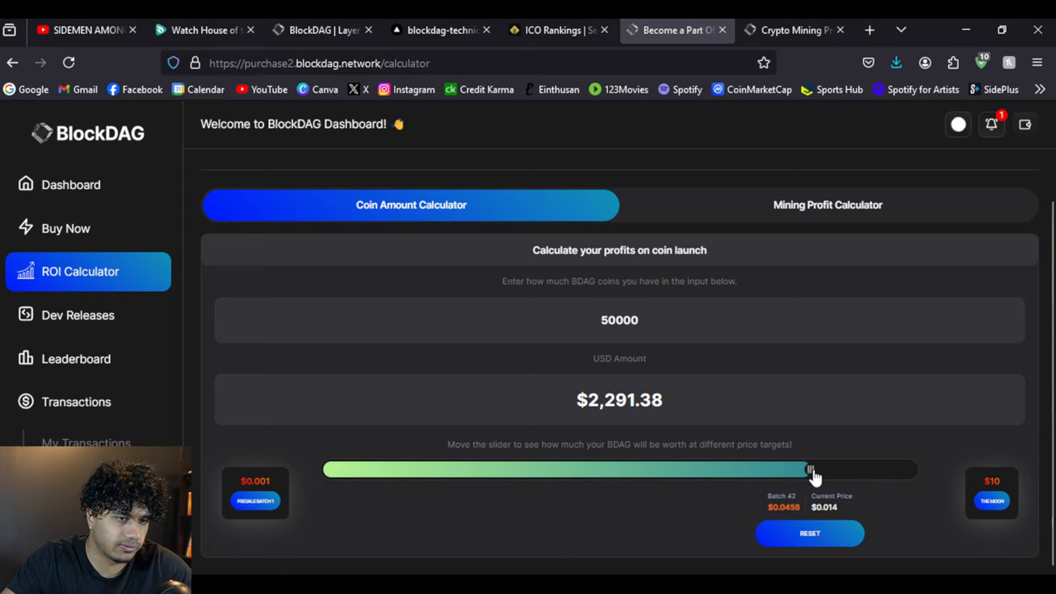
left_click_drag(808, 470, 858, 470)
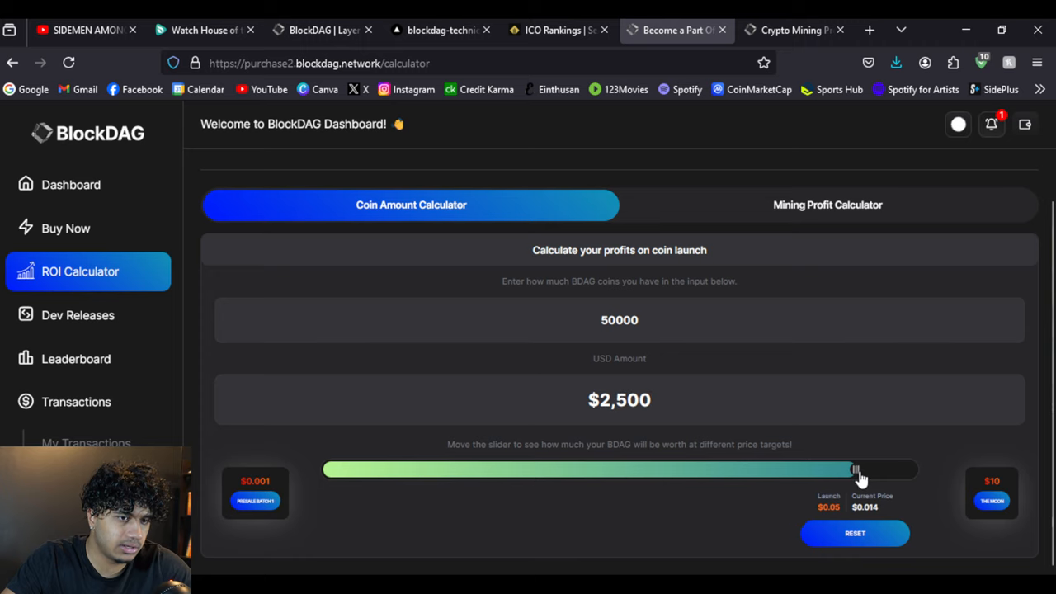
mouse_move(644, 373)
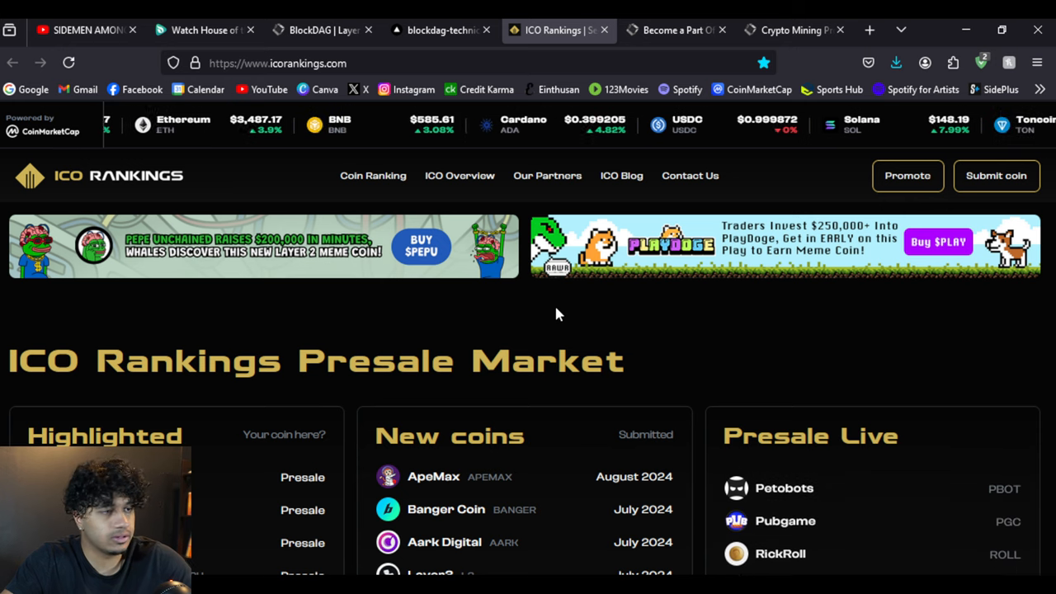
- Scroll the ICO Rankings homepage through Presale Market and ICO Overview to Our Partners
scroll("down", 3)
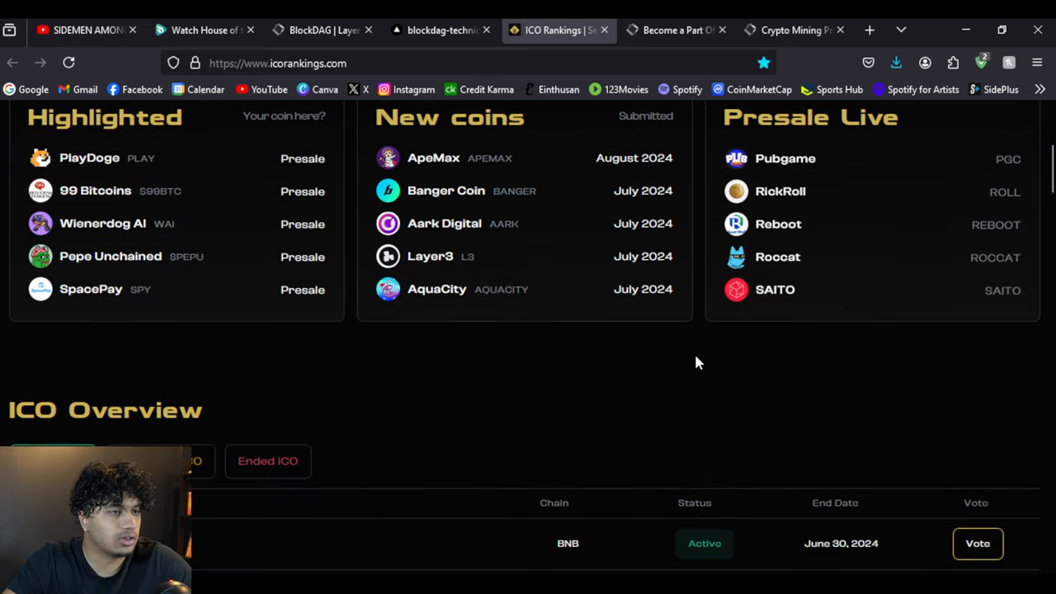
scroll("down", 3)
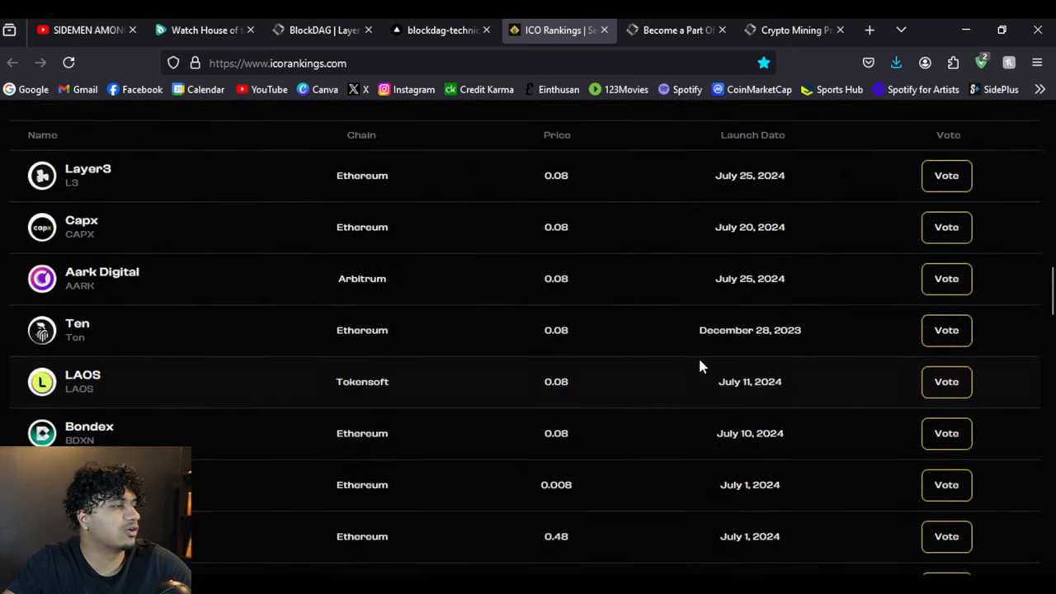
scroll("down", 3)
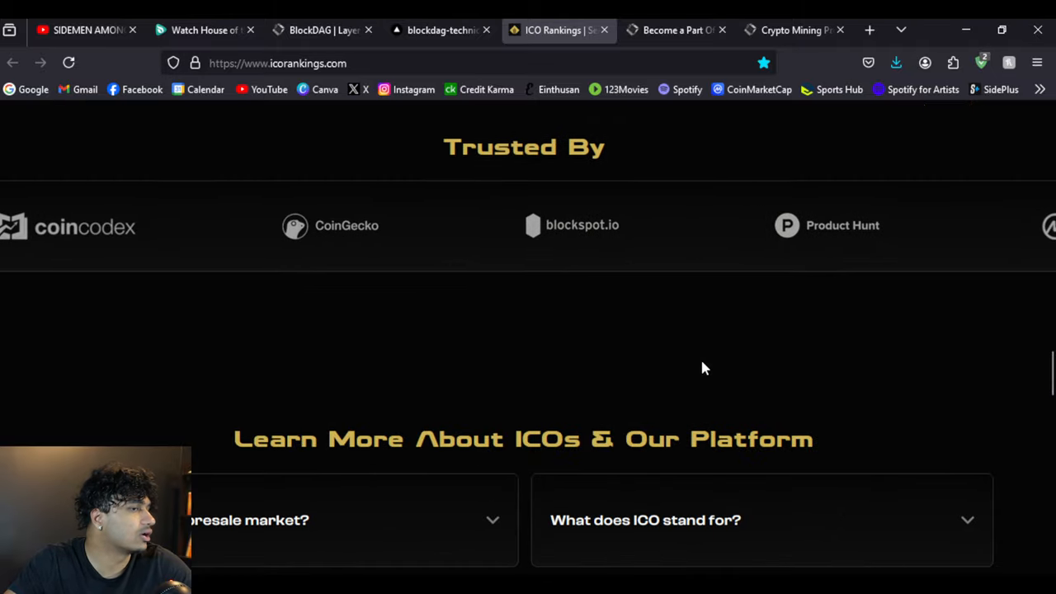
scroll("up", 3)
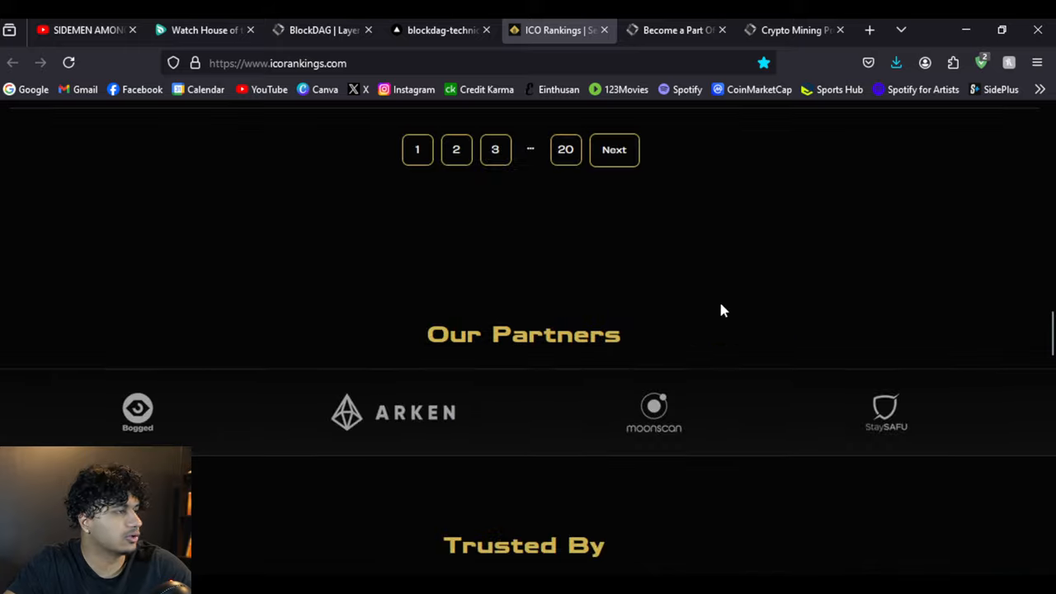